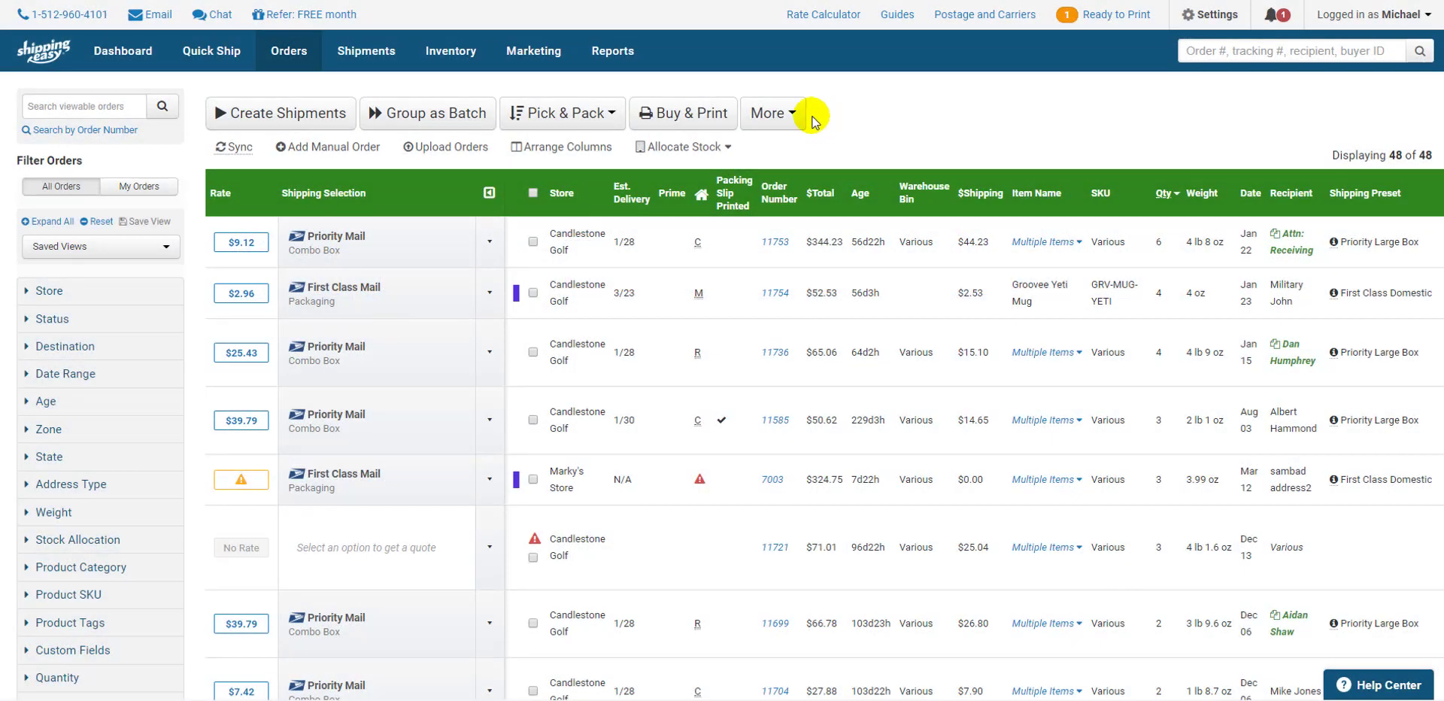
mouse_move(240, 293)
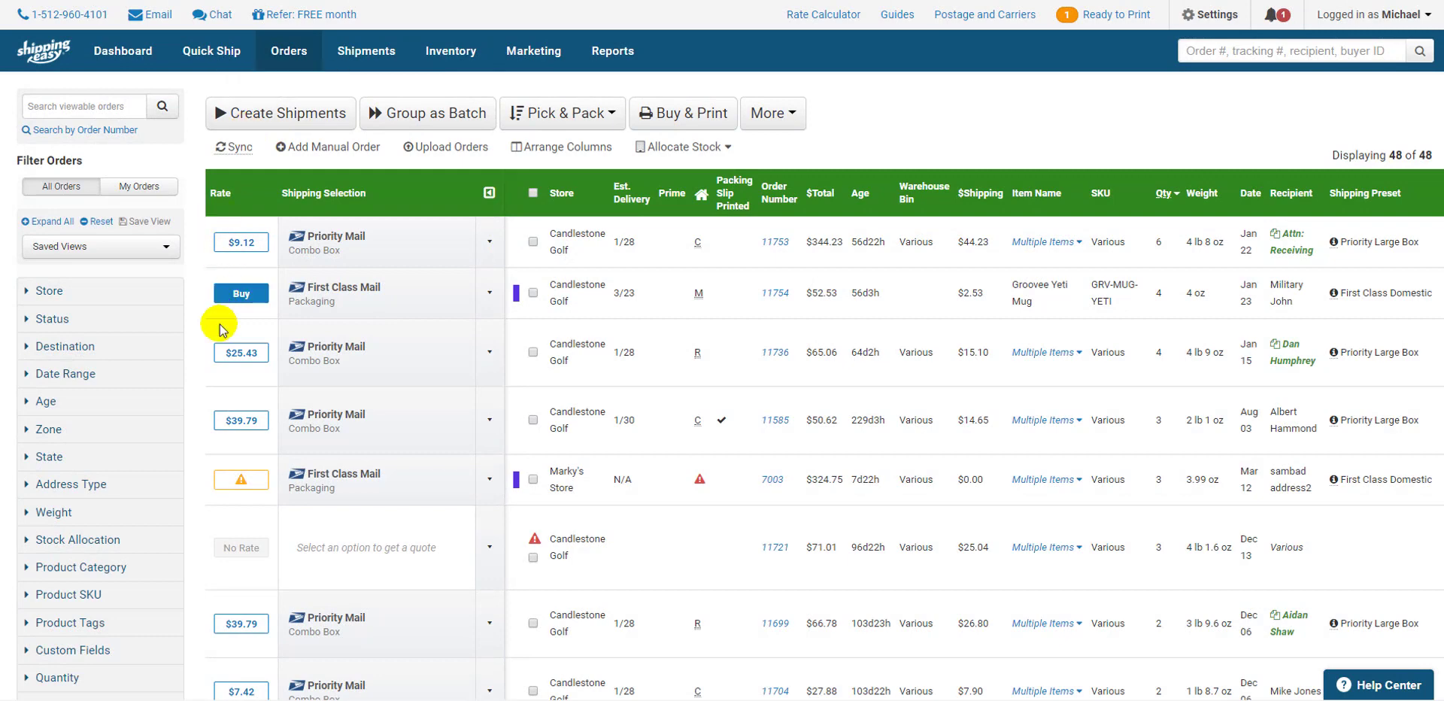
Step: Untick Address Type in the column settings, then dismiss without saving
left_click(240, 292)
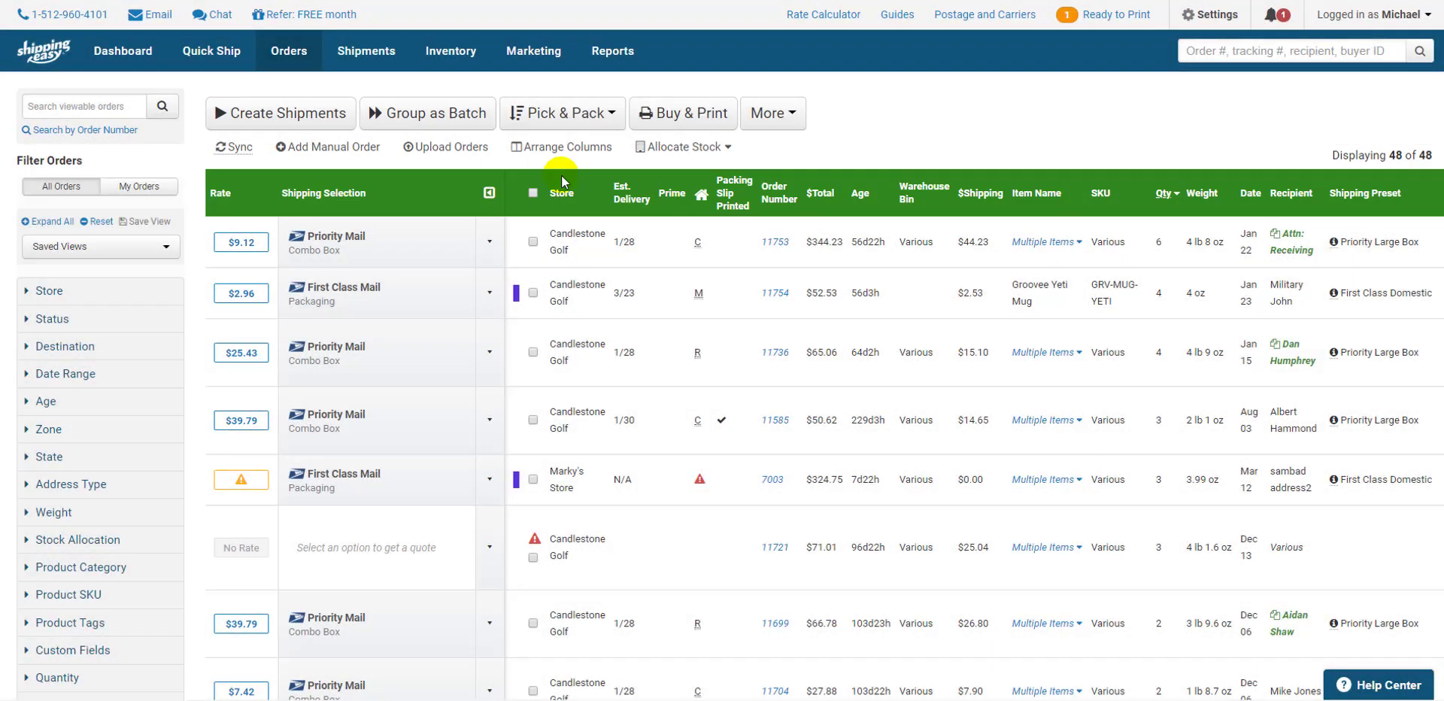
mouse_move(559, 153)
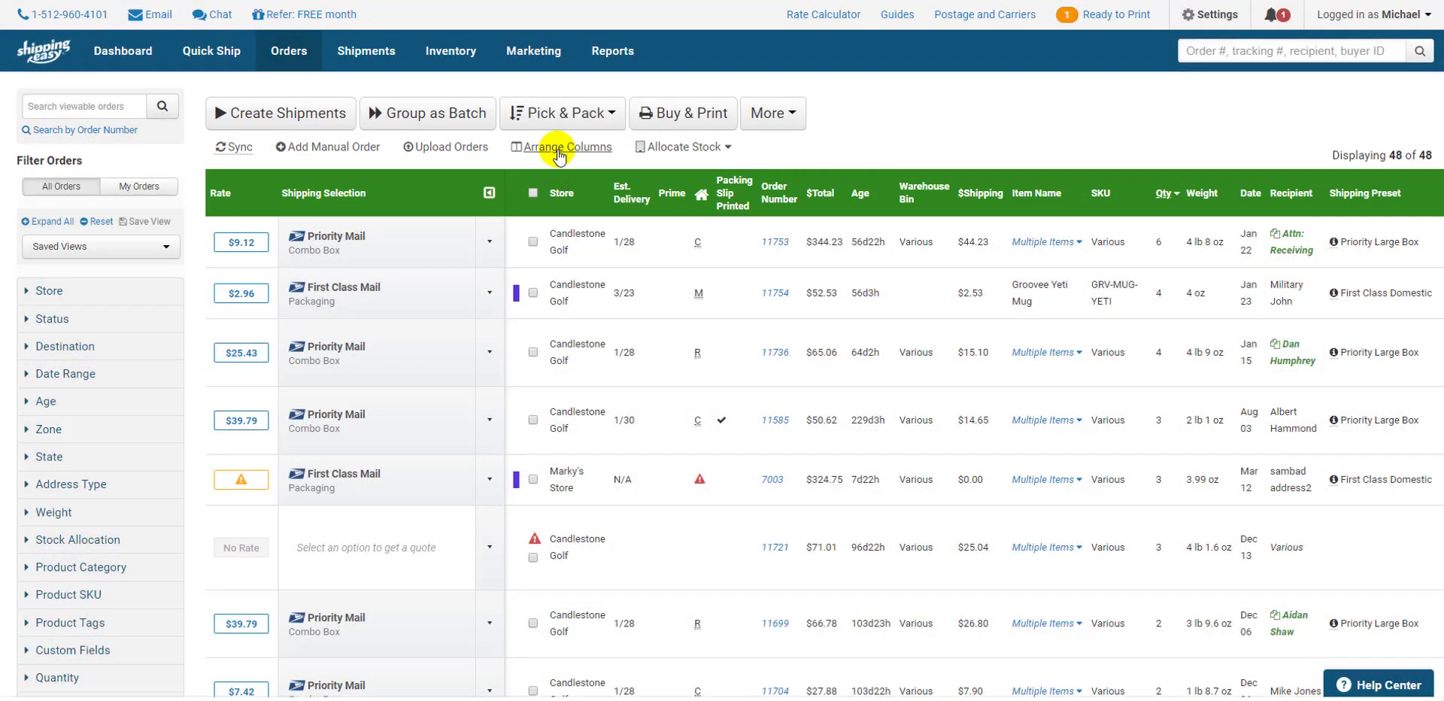
left_click(564, 147)
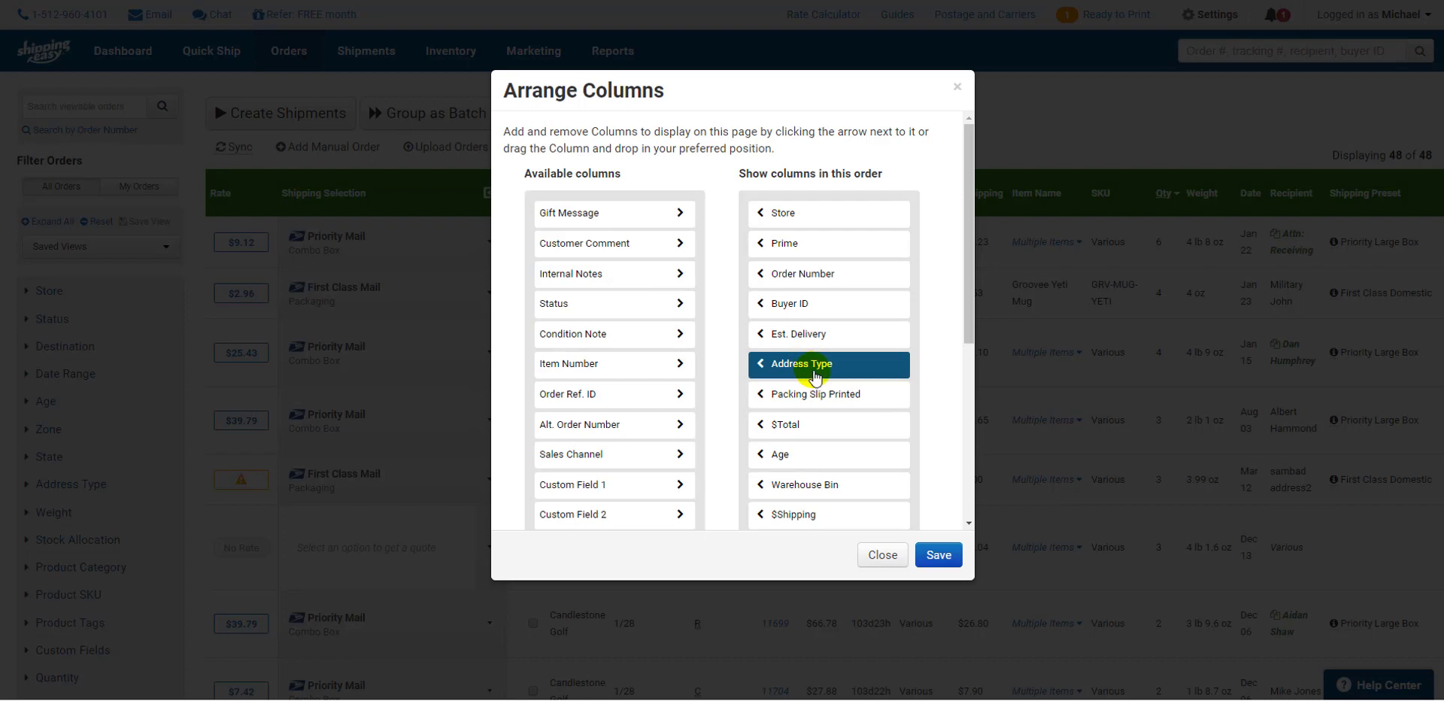
left_click(760, 364)
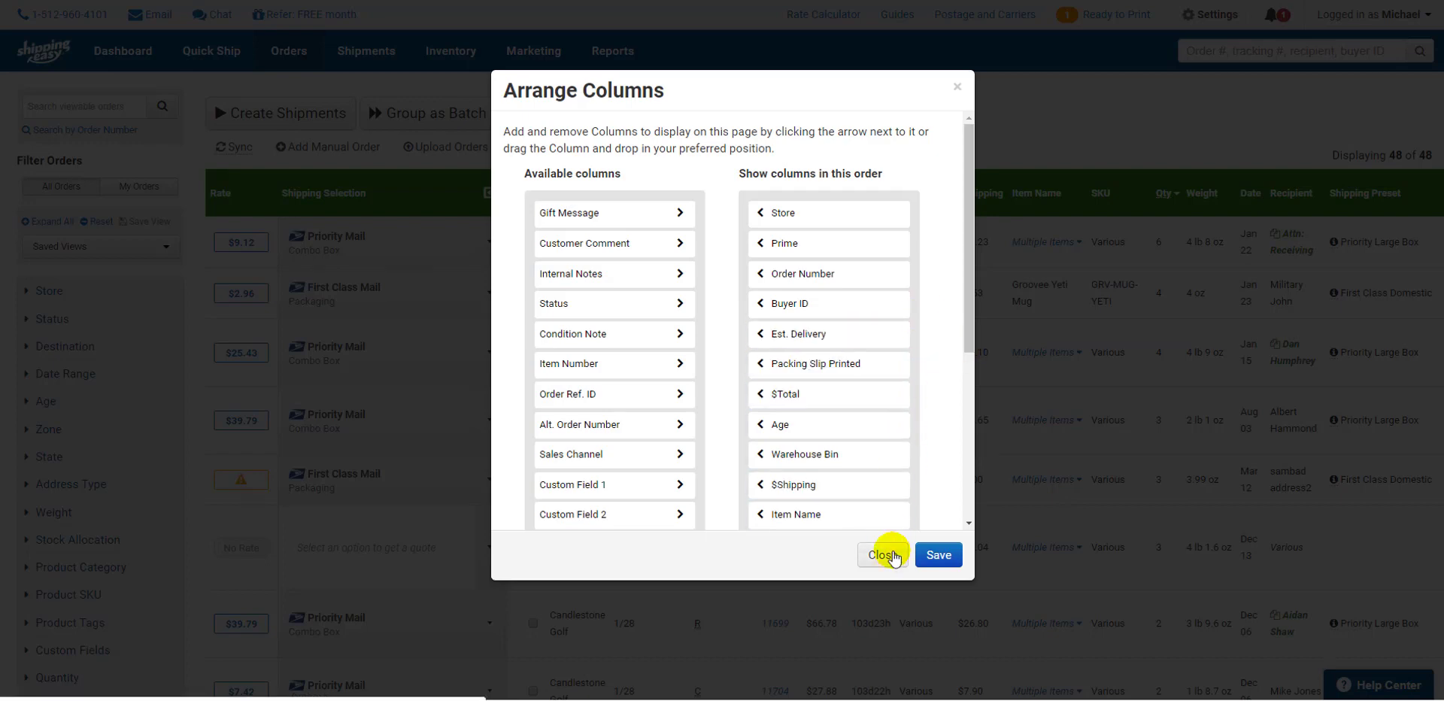
left_click(882, 555)
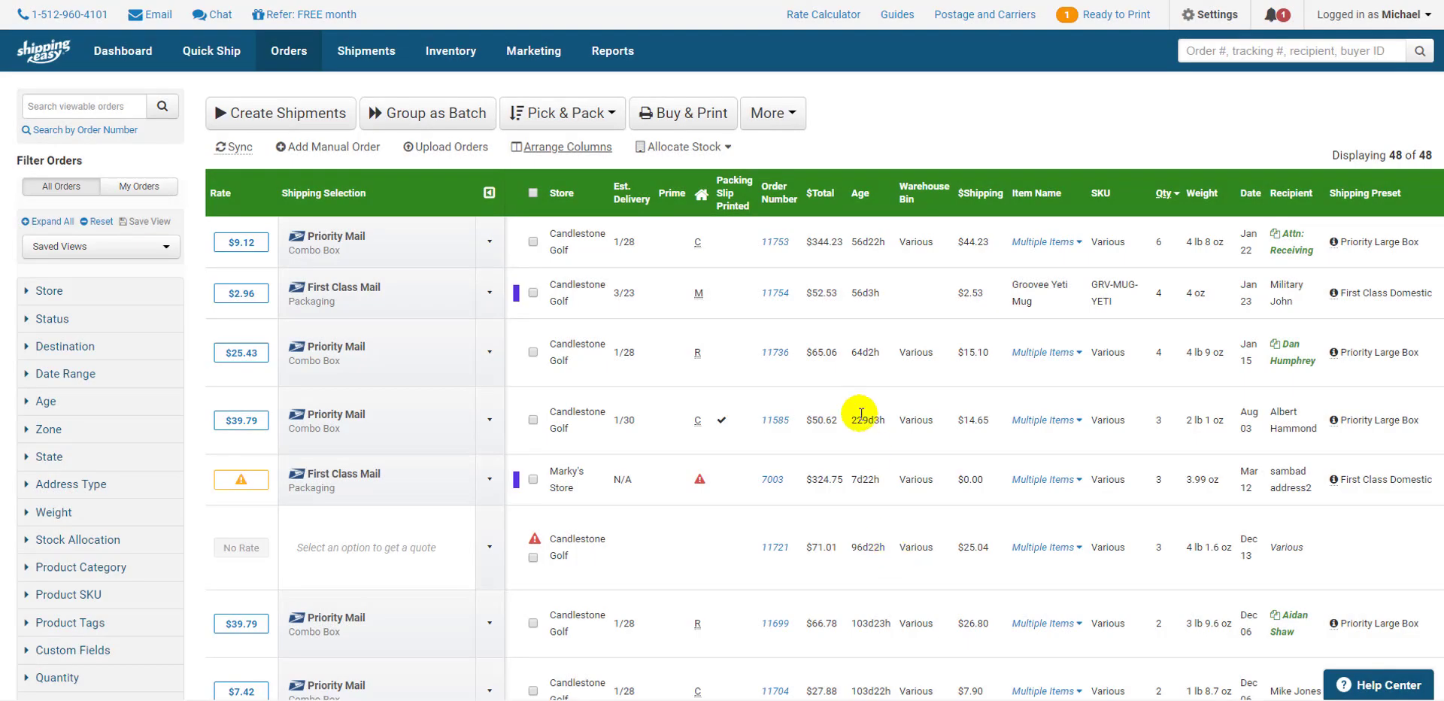
mouse_move(761, 387)
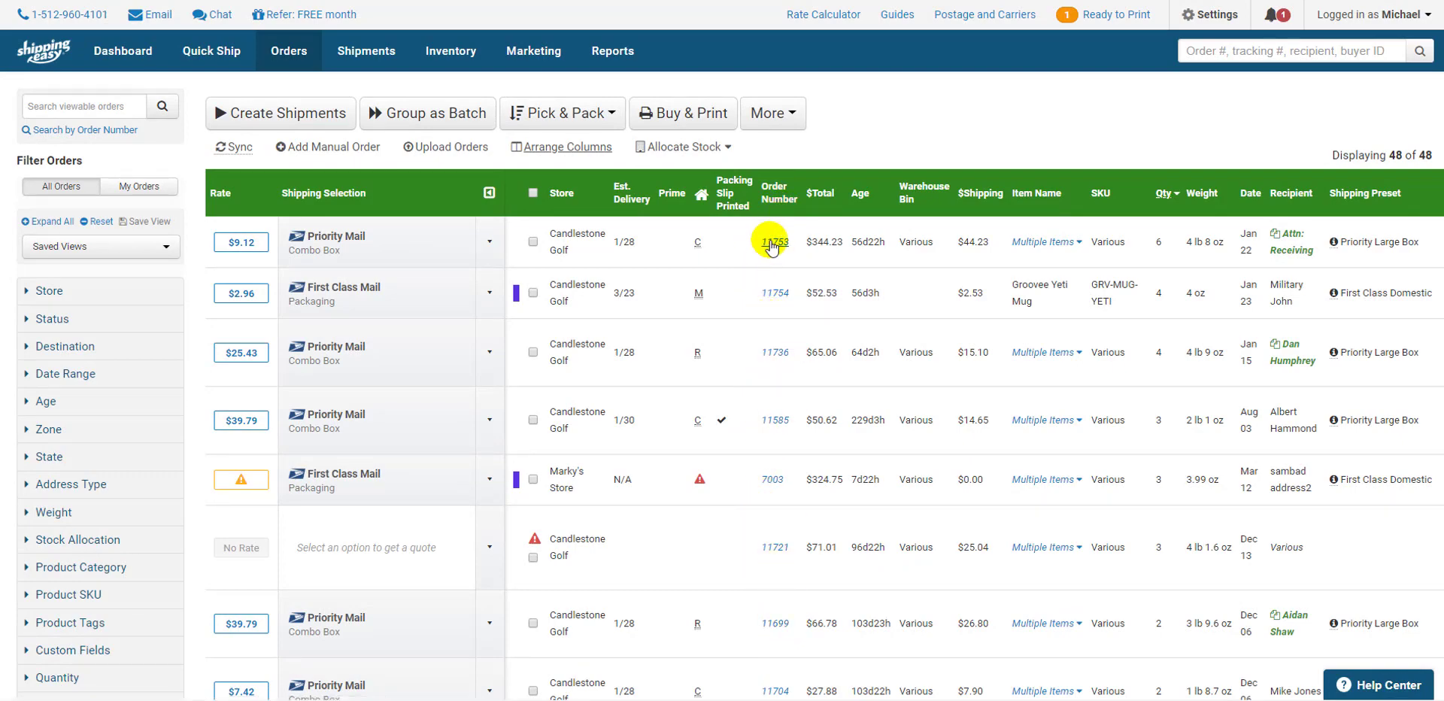
Step: View order #11753's details: two coffee items, totals and recipient address
left_click(774, 241)
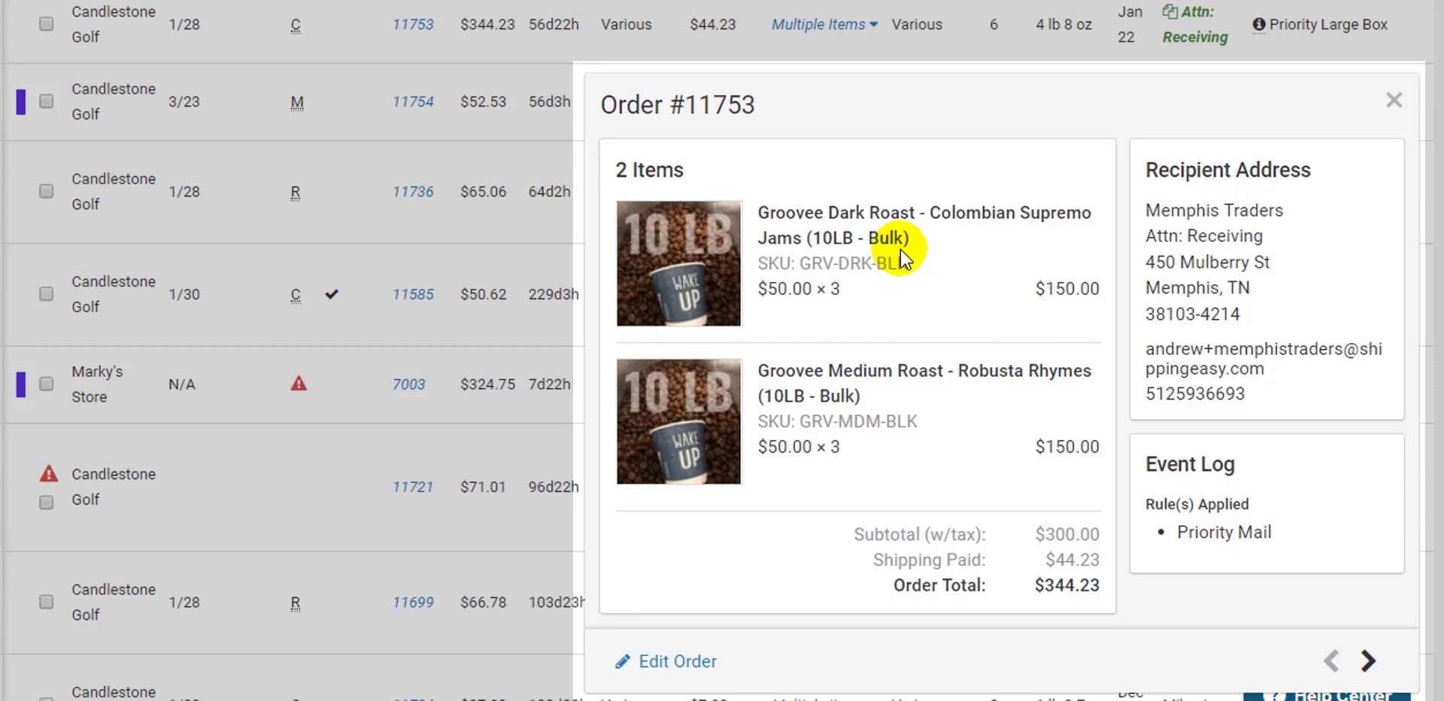
mouse_move(1211, 504)
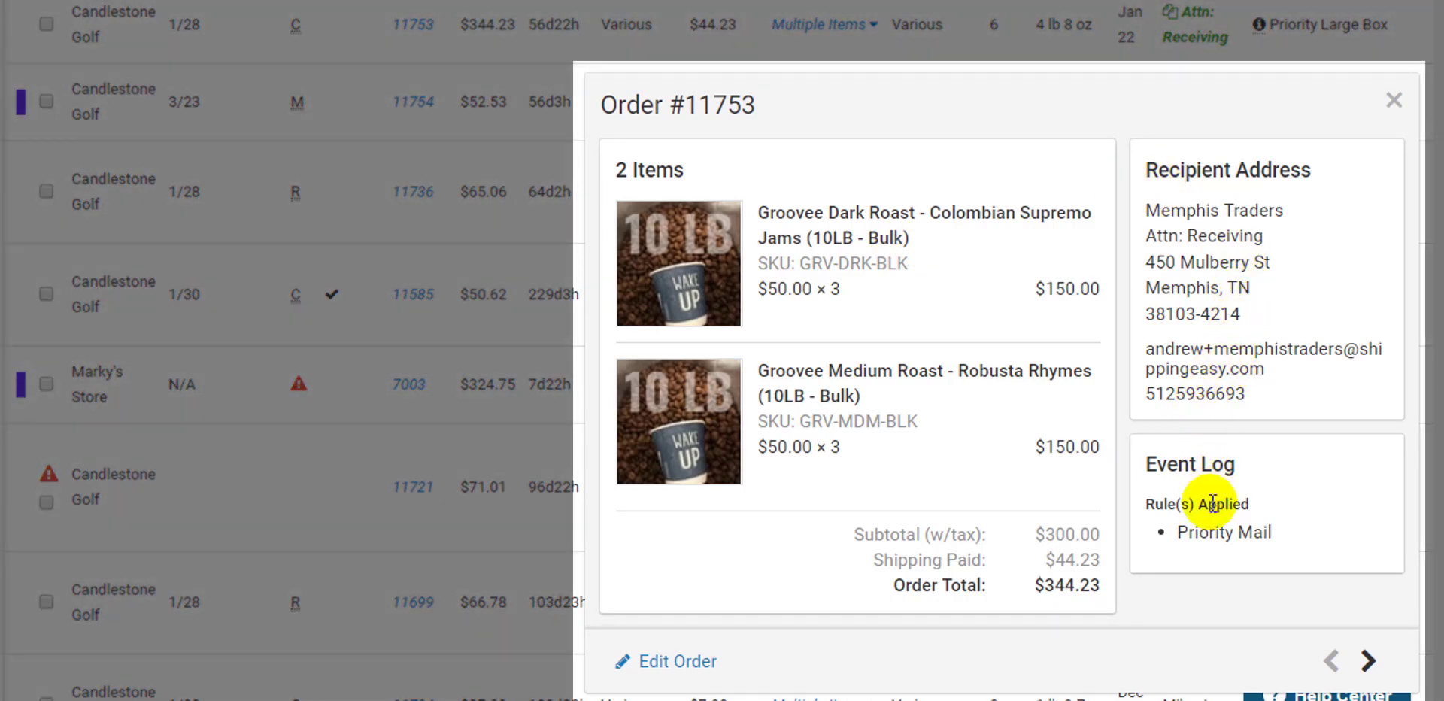
mouse_move(828, 499)
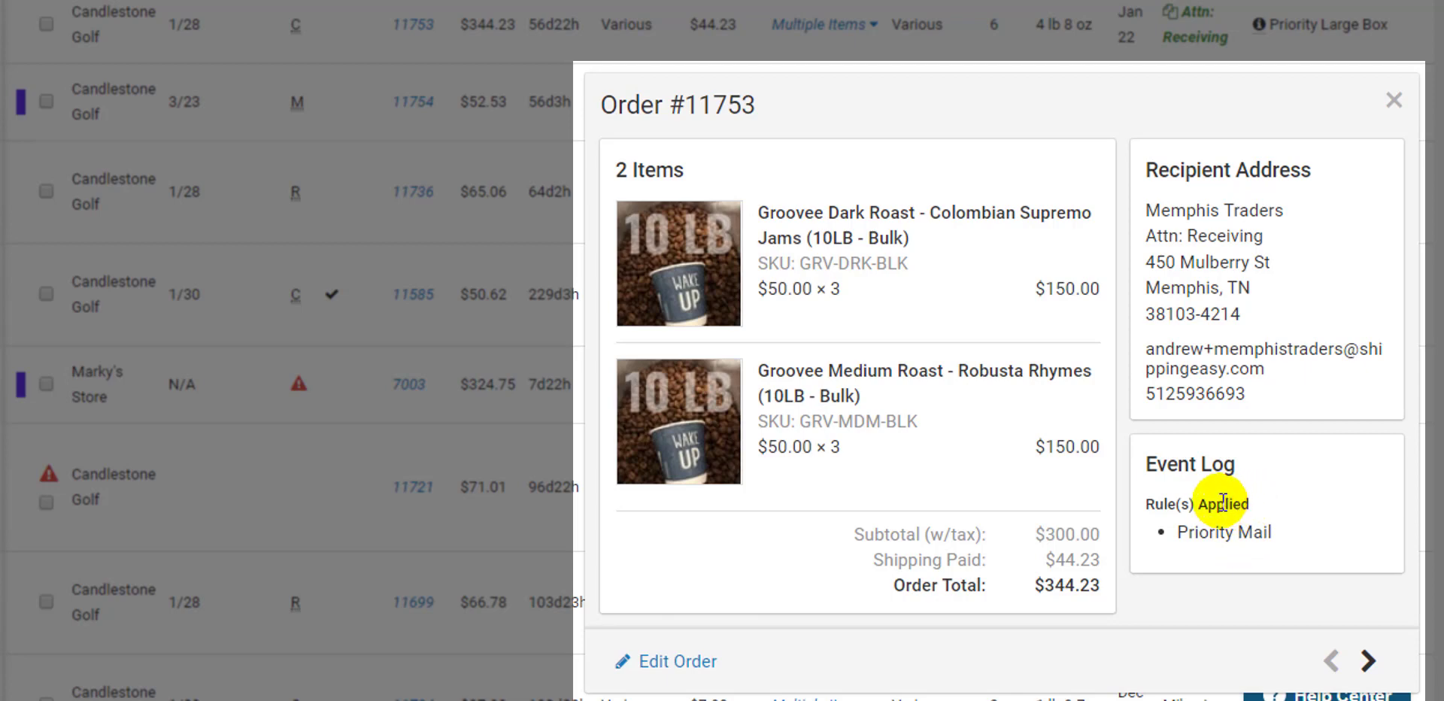
mouse_move(1229, 467)
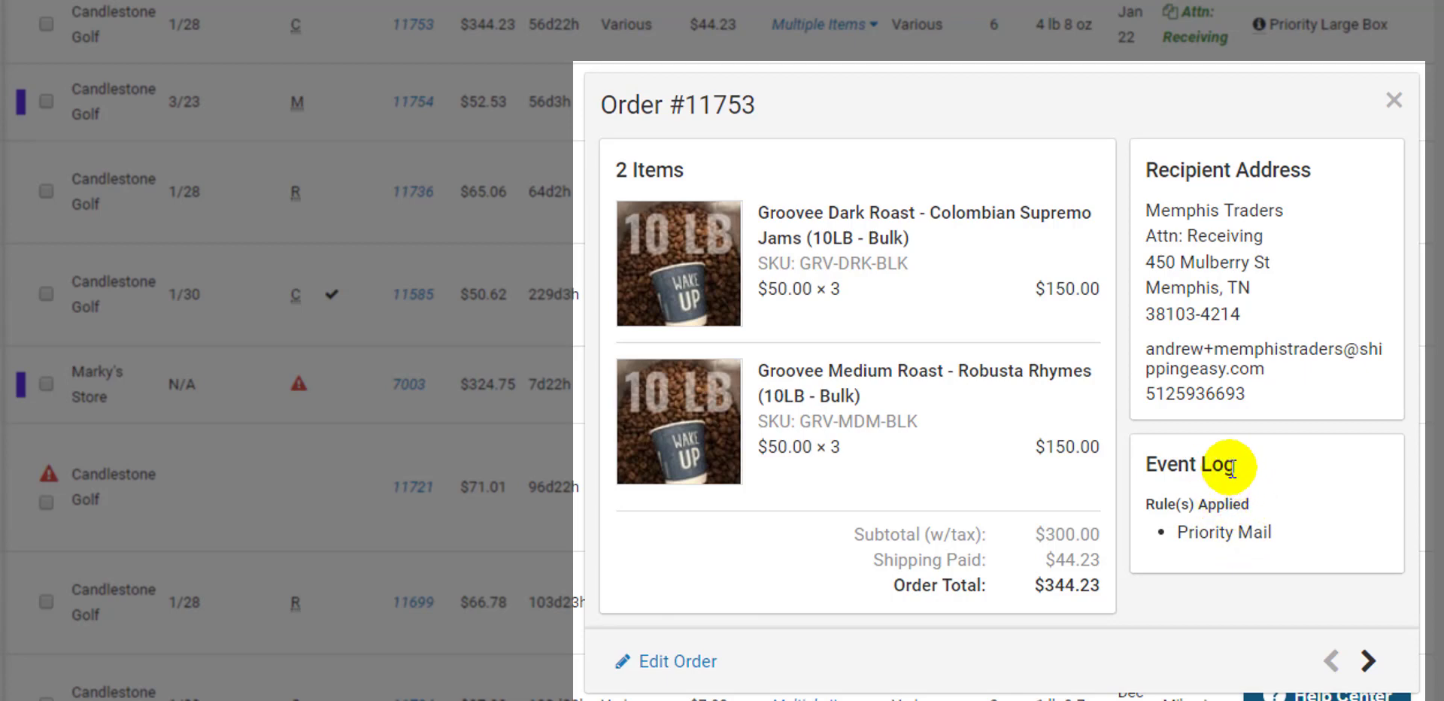
mouse_move(1219, 470)
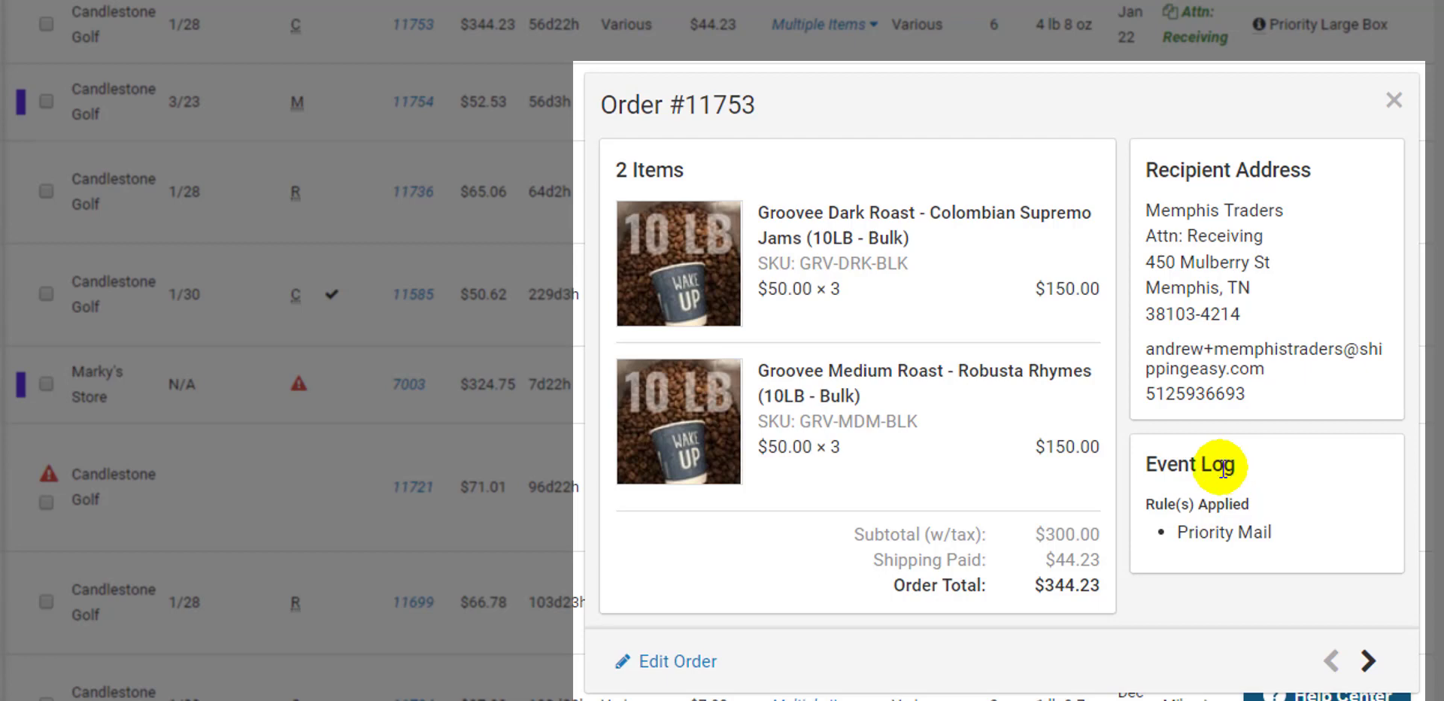
mouse_move(671, 661)
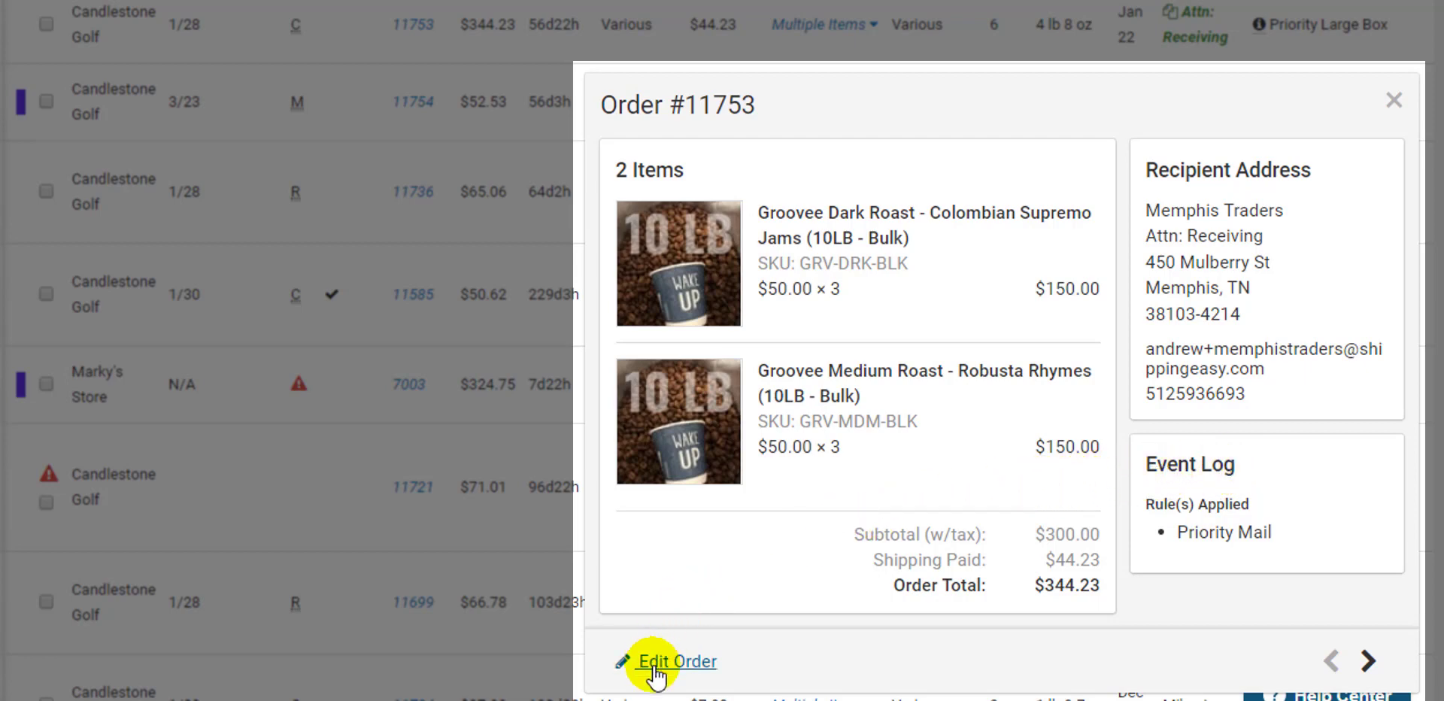
left_click(1336, 659)
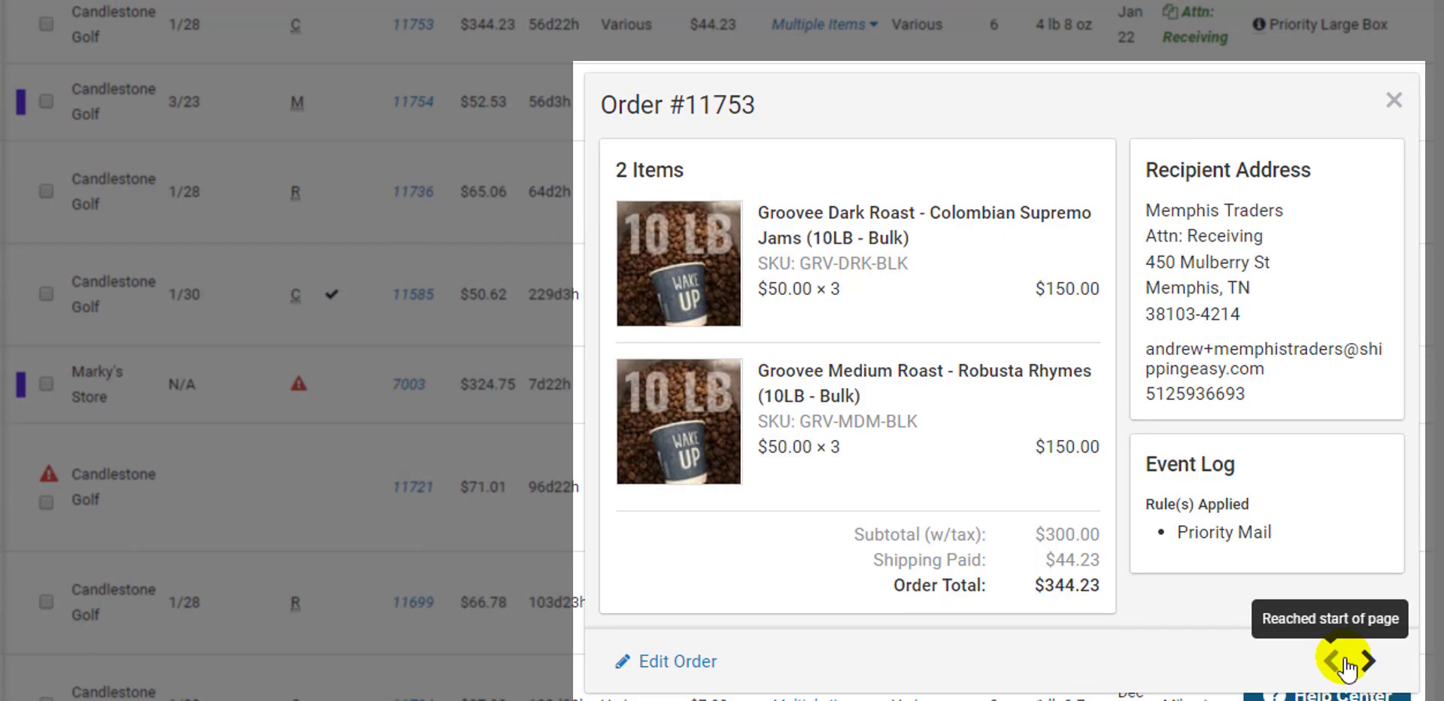
left_click(1370, 662)
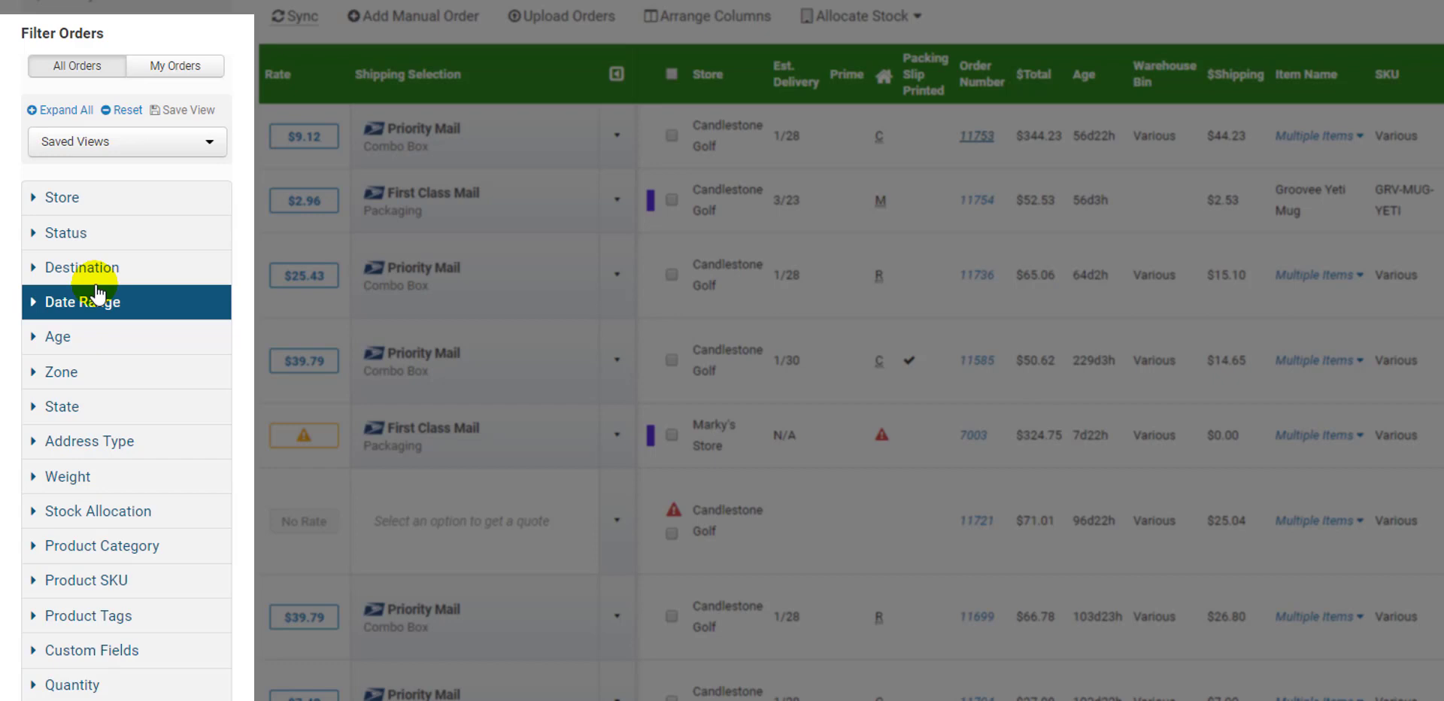
mouse_move(186, 110)
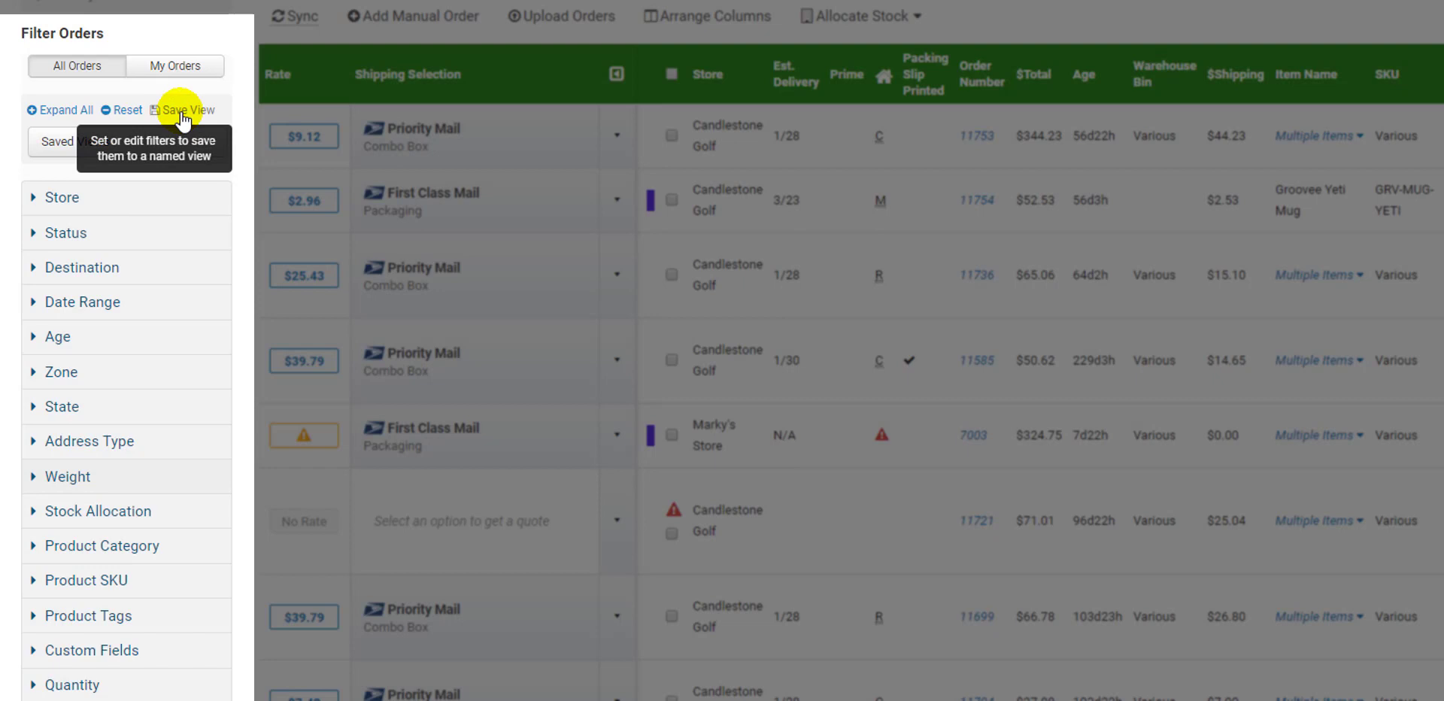
Step: Apply the Rate Quote saved view from the Saved Views dropdown
left_click(126, 141)
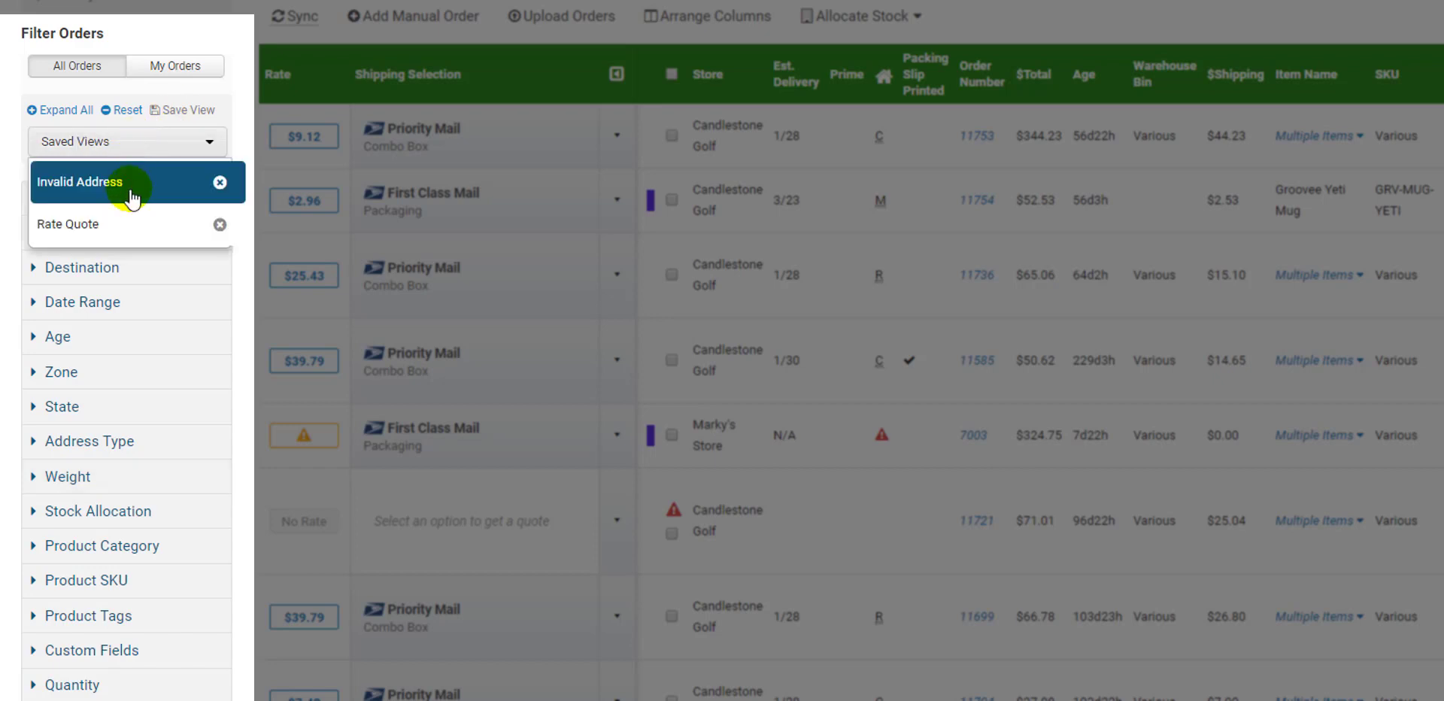
mouse_move(113, 218)
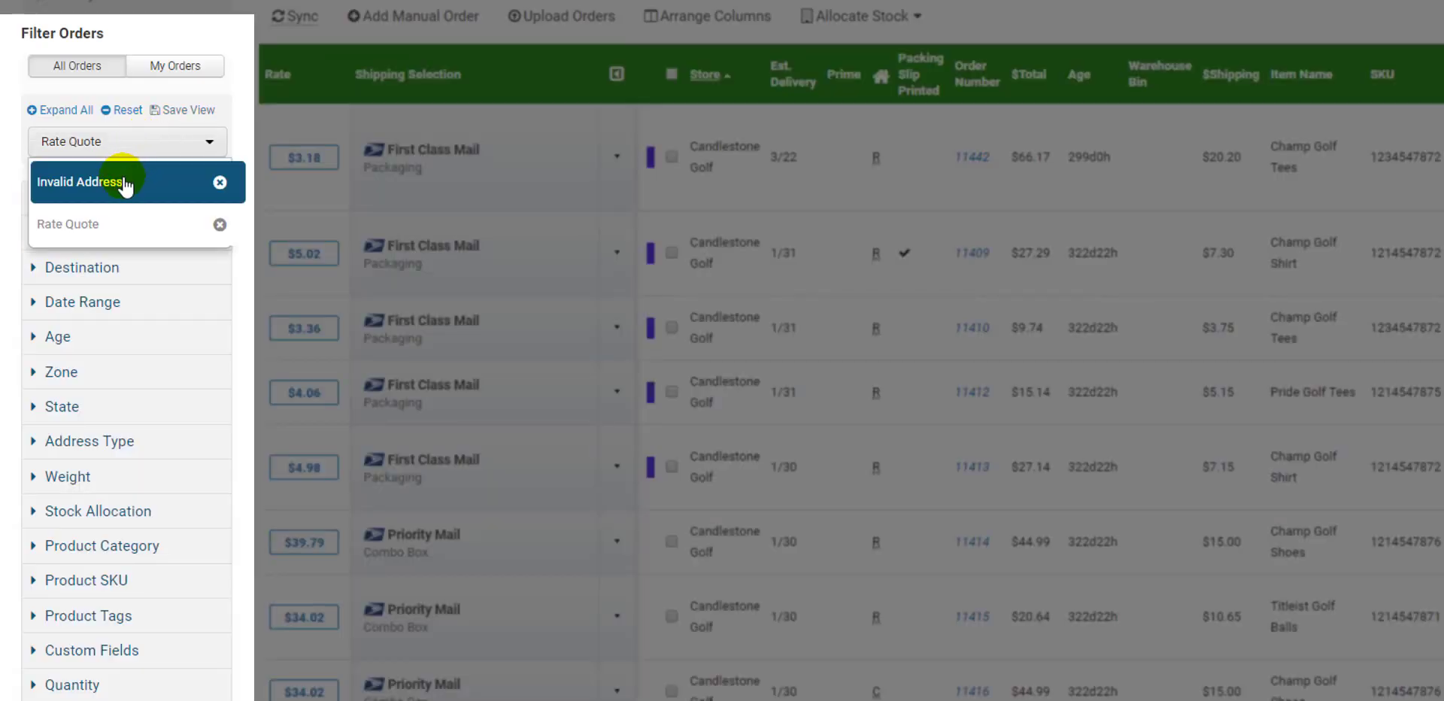
left_click(83, 183)
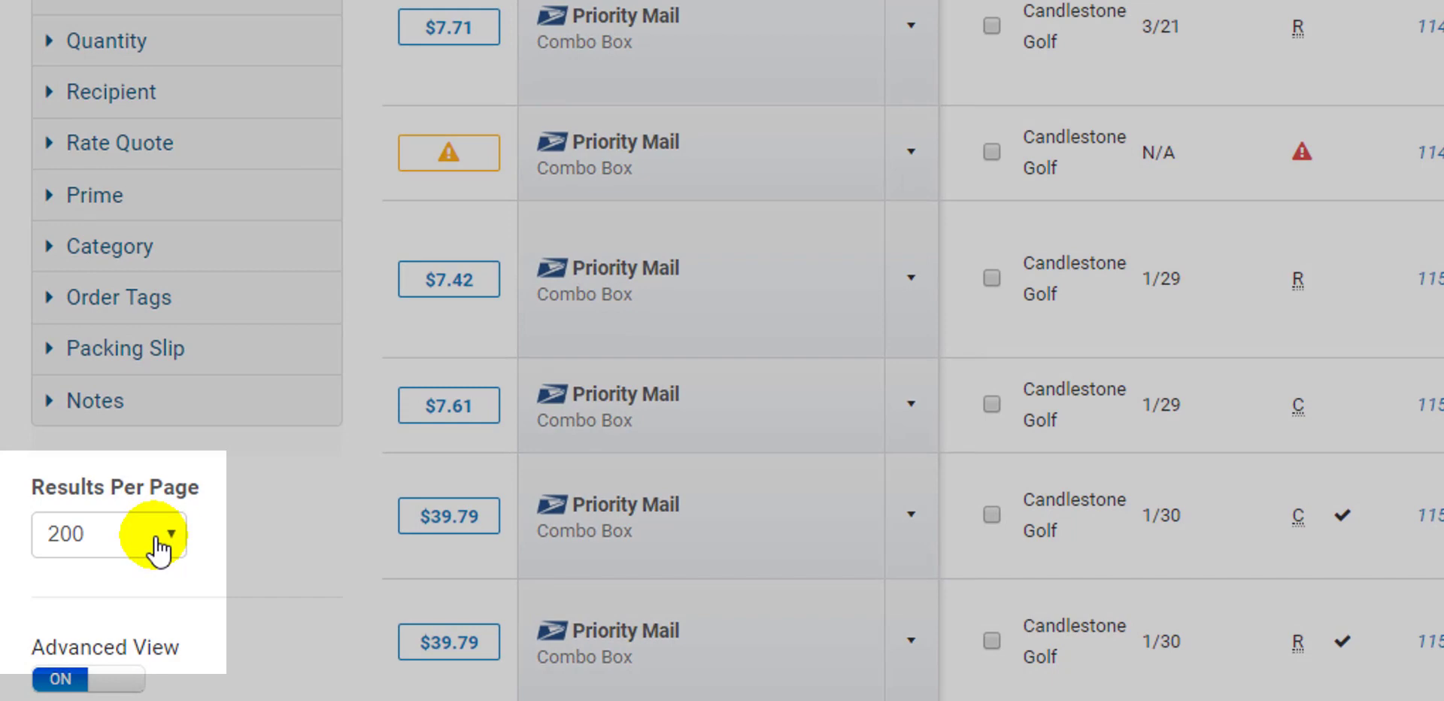
left_click(168, 537)
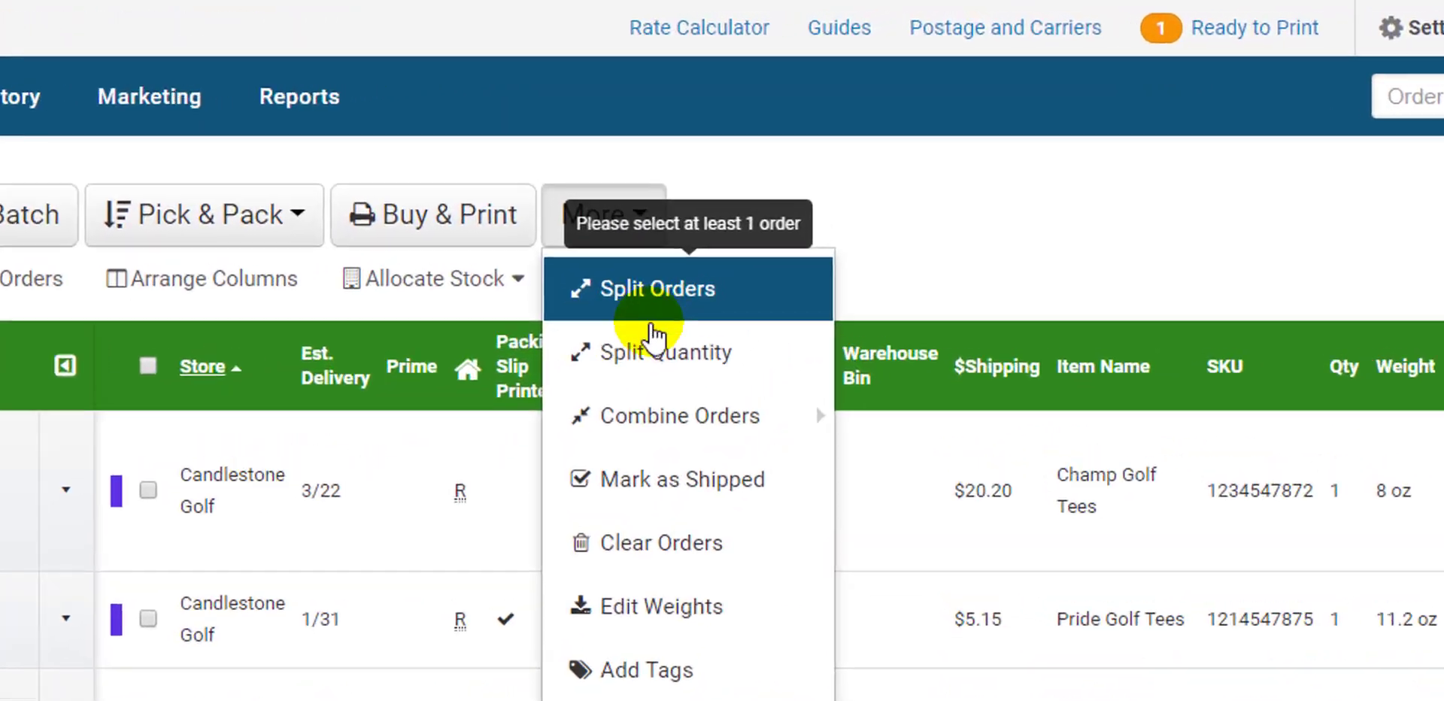
mouse_move(620, 434)
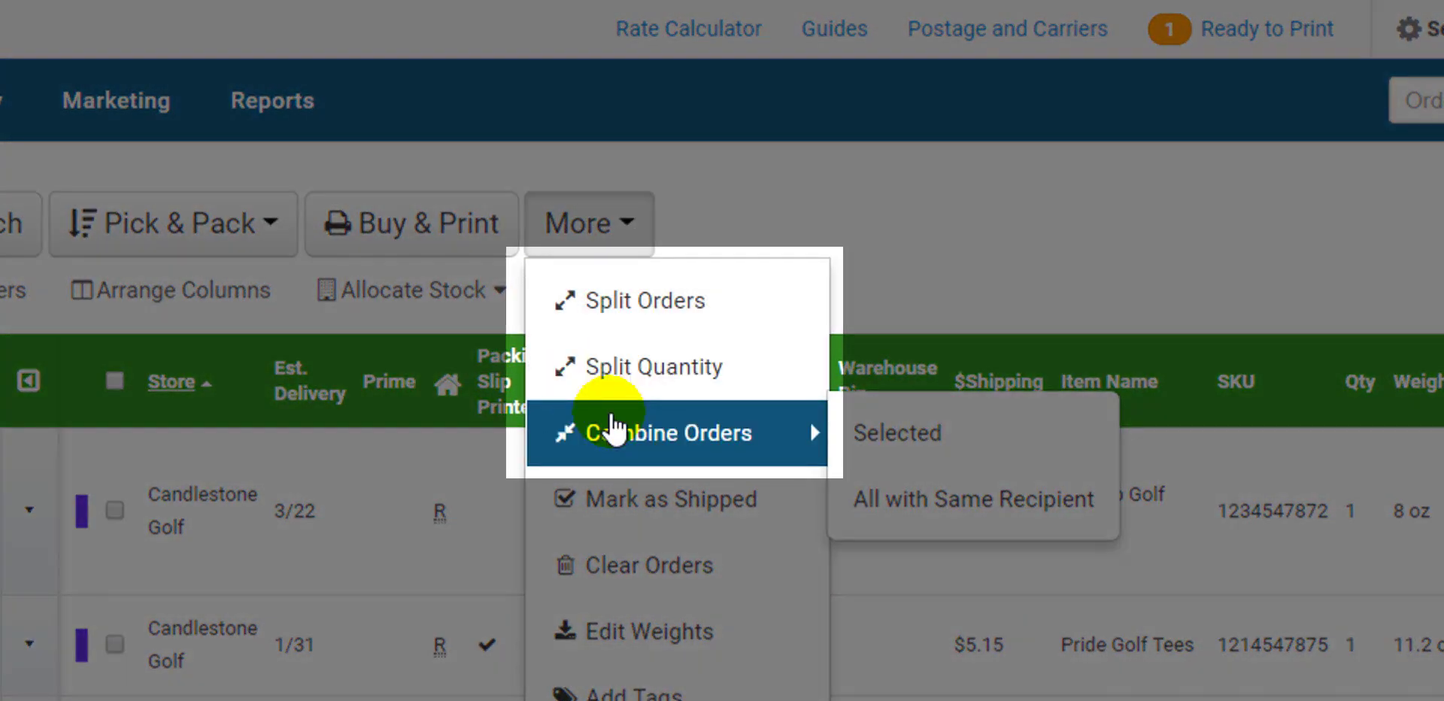
mouse_move(635, 308)
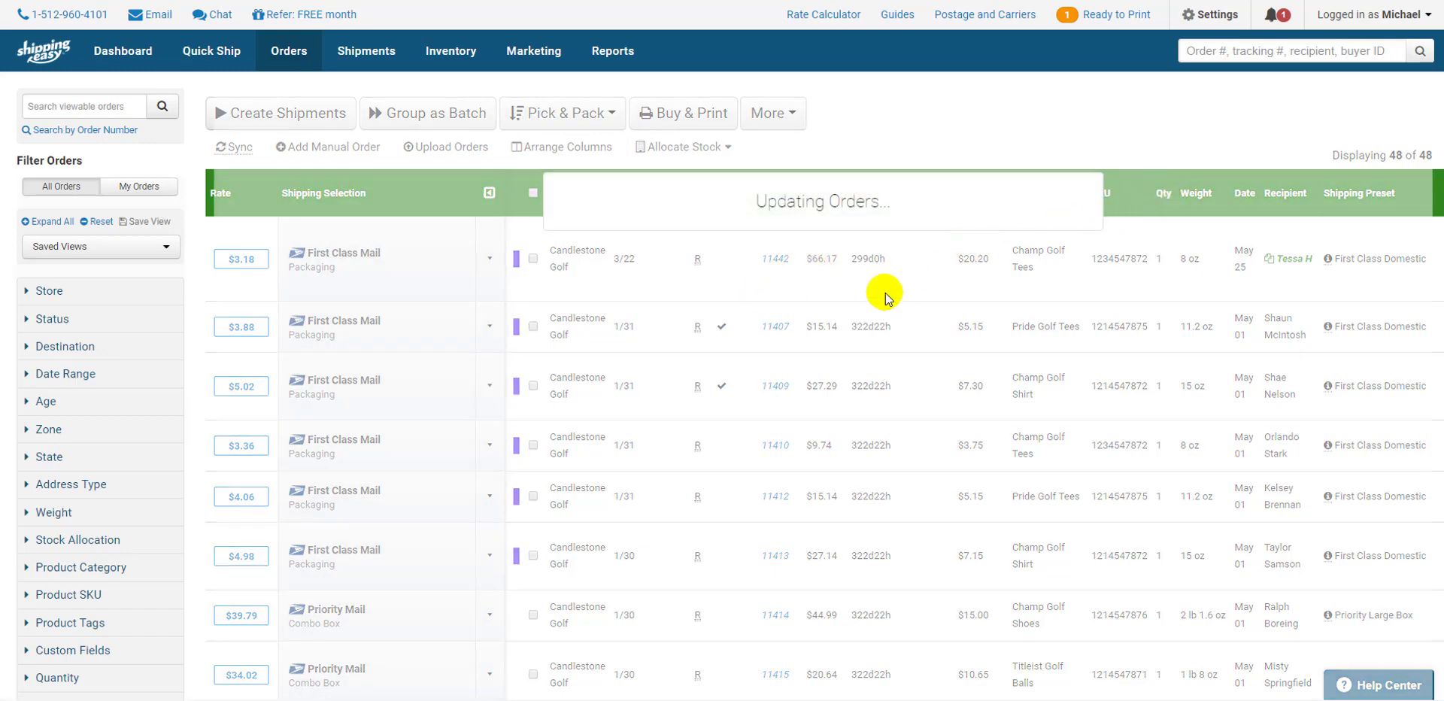
mouse_move(982, 283)
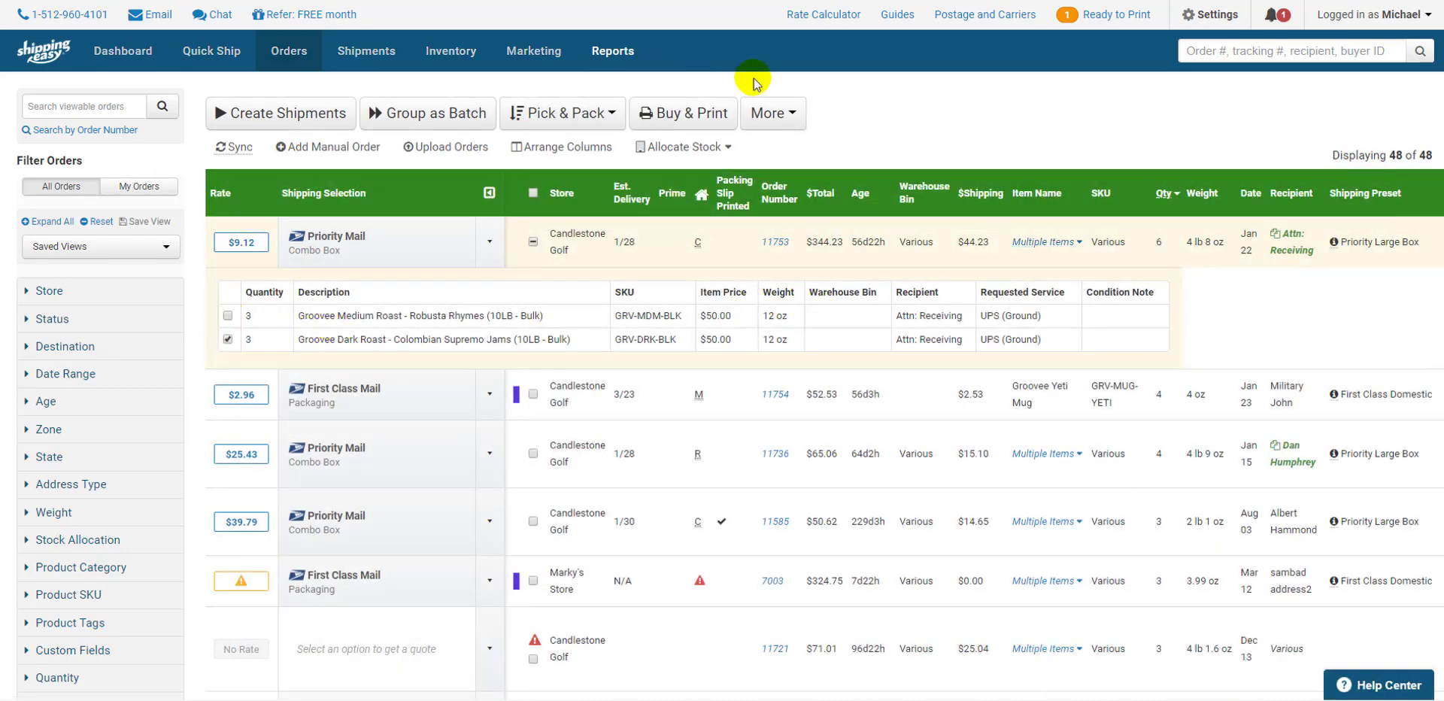
Step: Split order #11753's Colombian dark roast item into new order #11756 via Split Orders
left_click(773, 114)
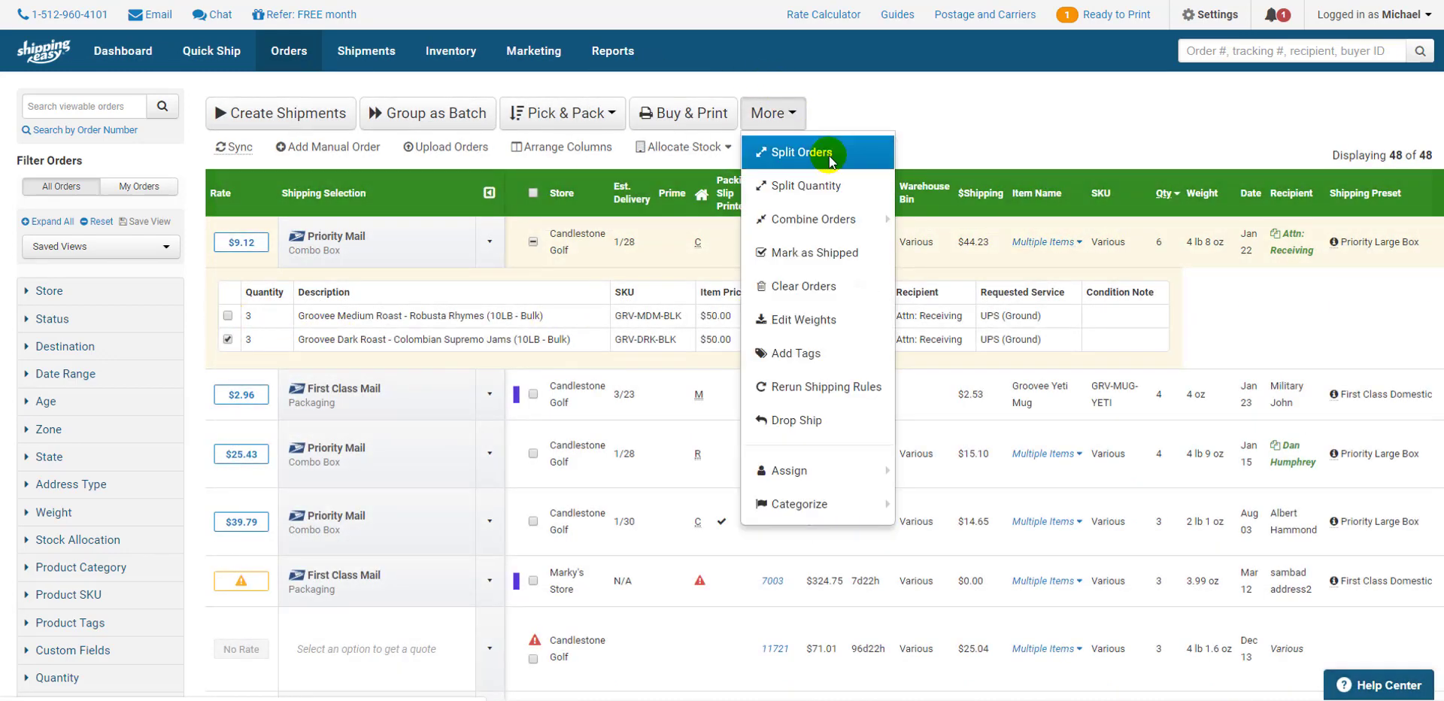
left_click(802, 153)
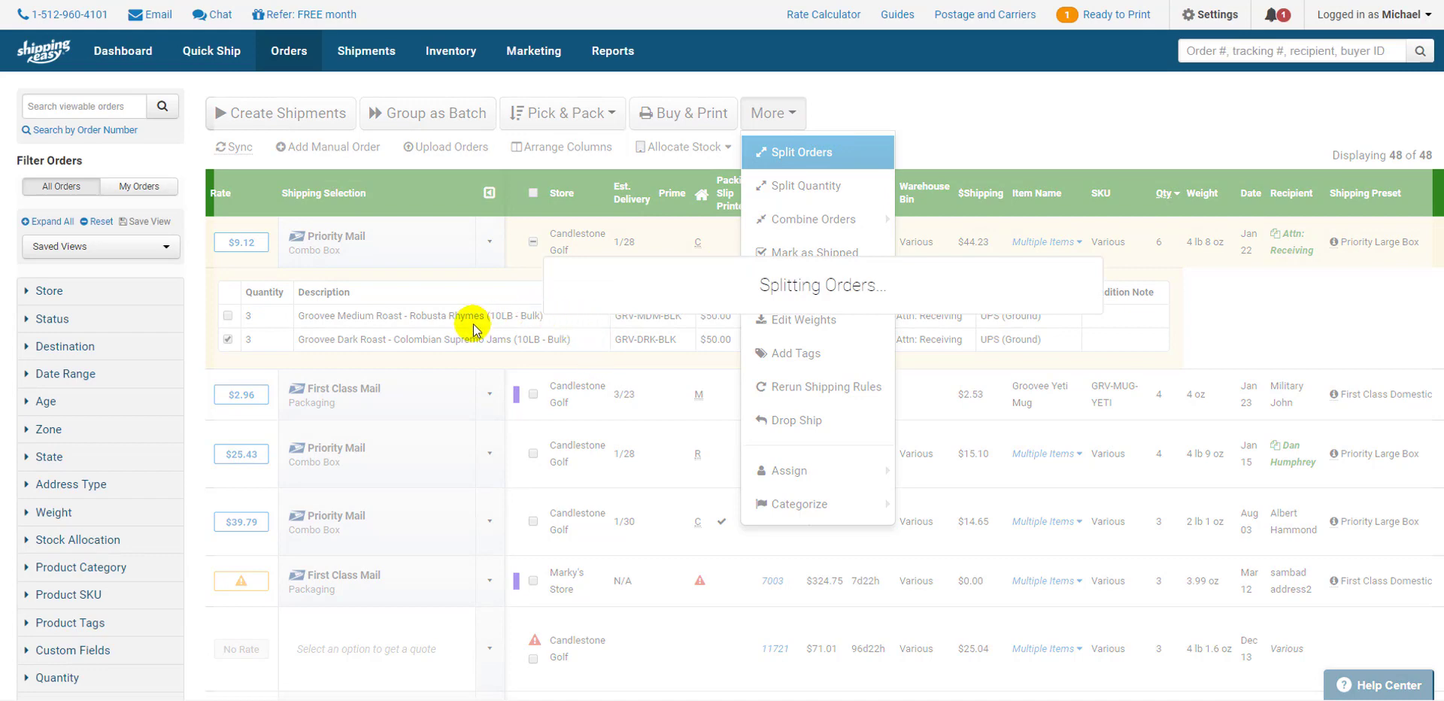
left_click(801, 152)
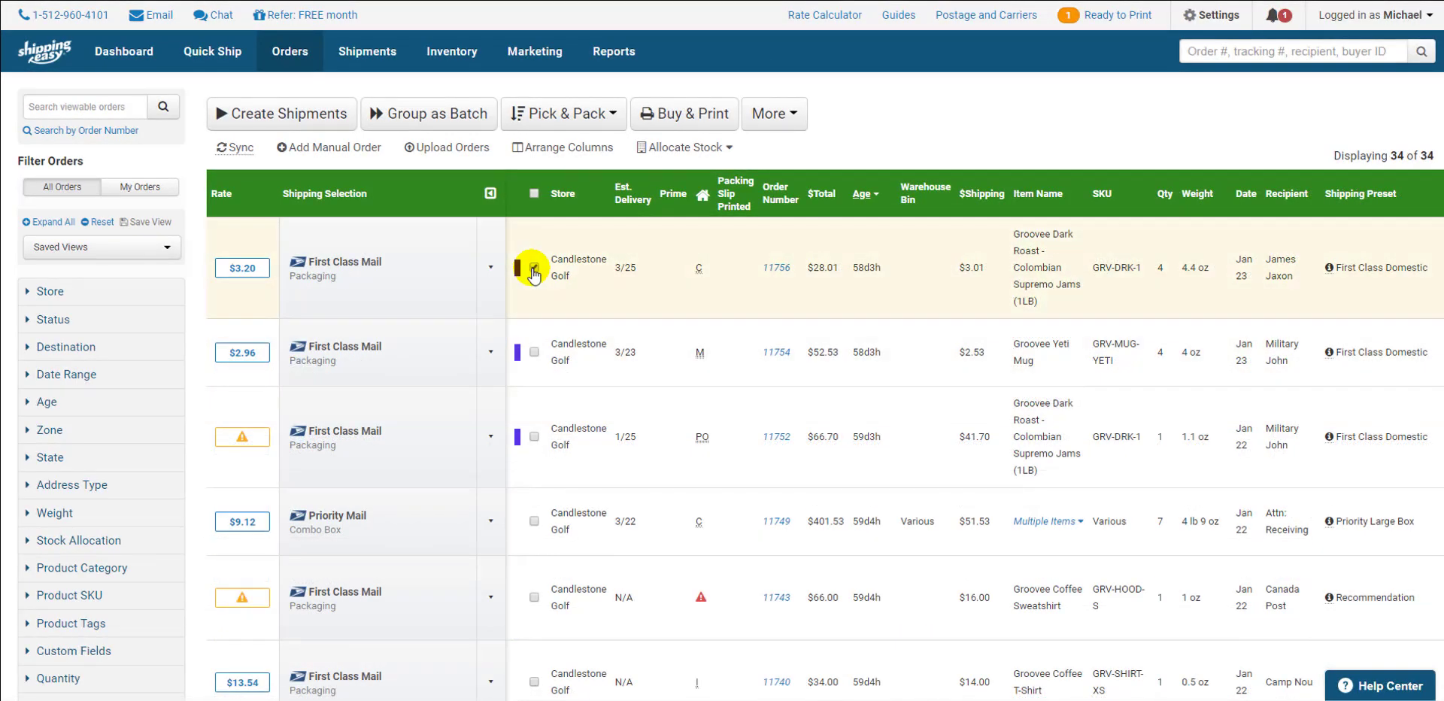
Step: Split order #11756's four dark roast bags into single-bag orders using Split Quantity
left_click(533, 268)
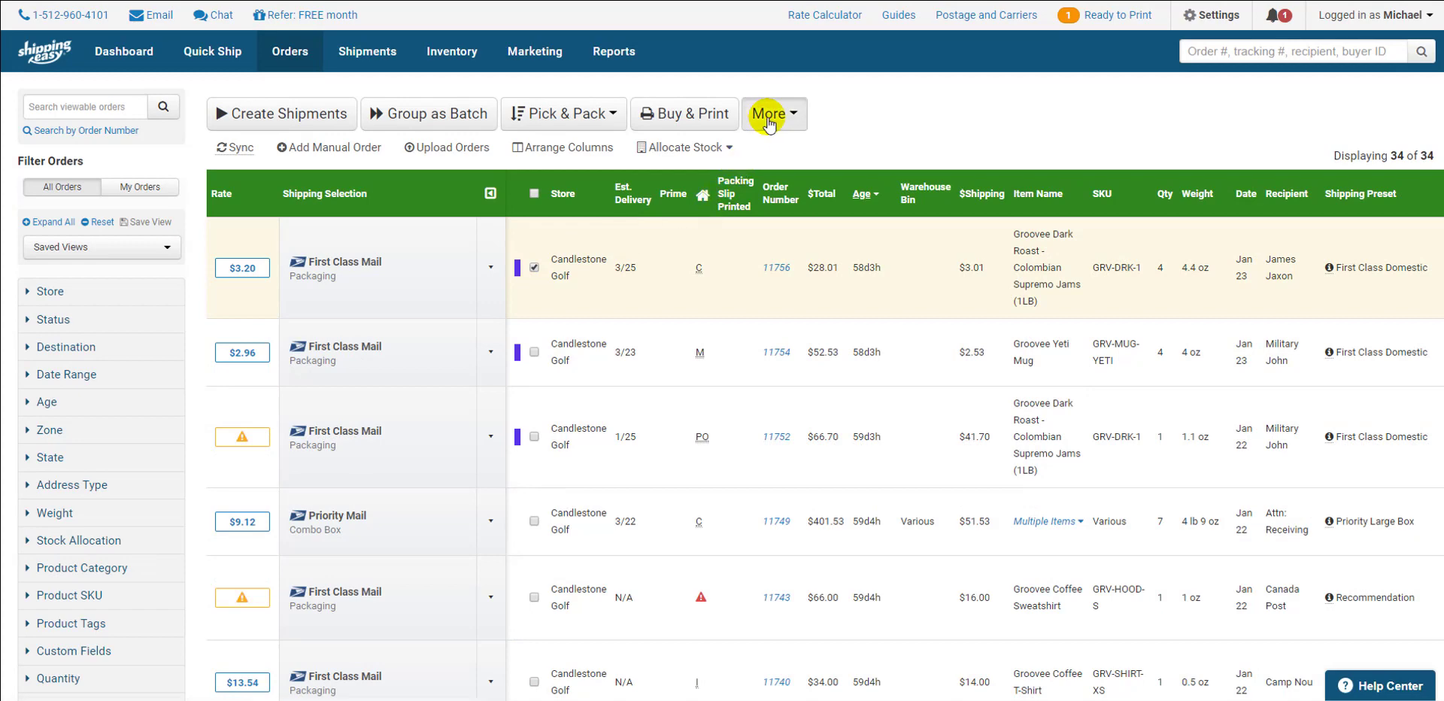
left_click(774, 113)
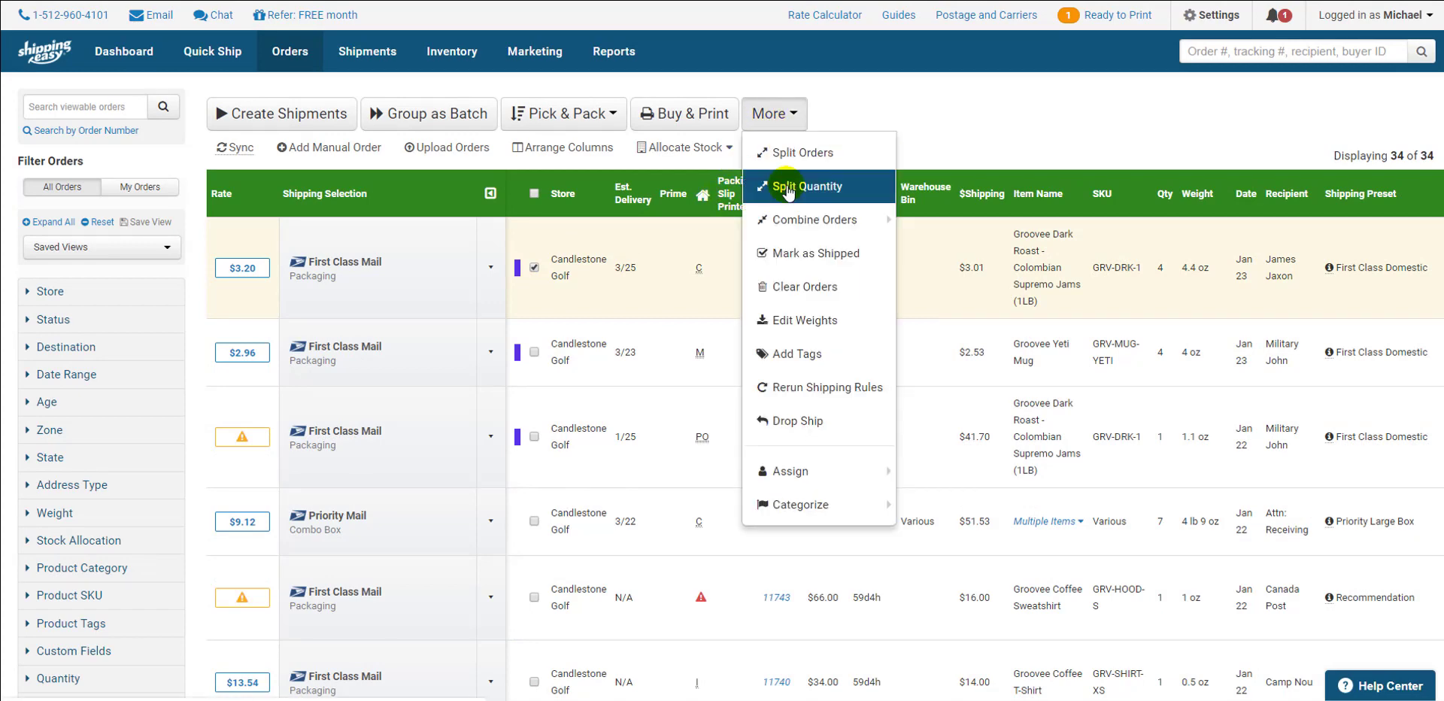
left_click(807, 185)
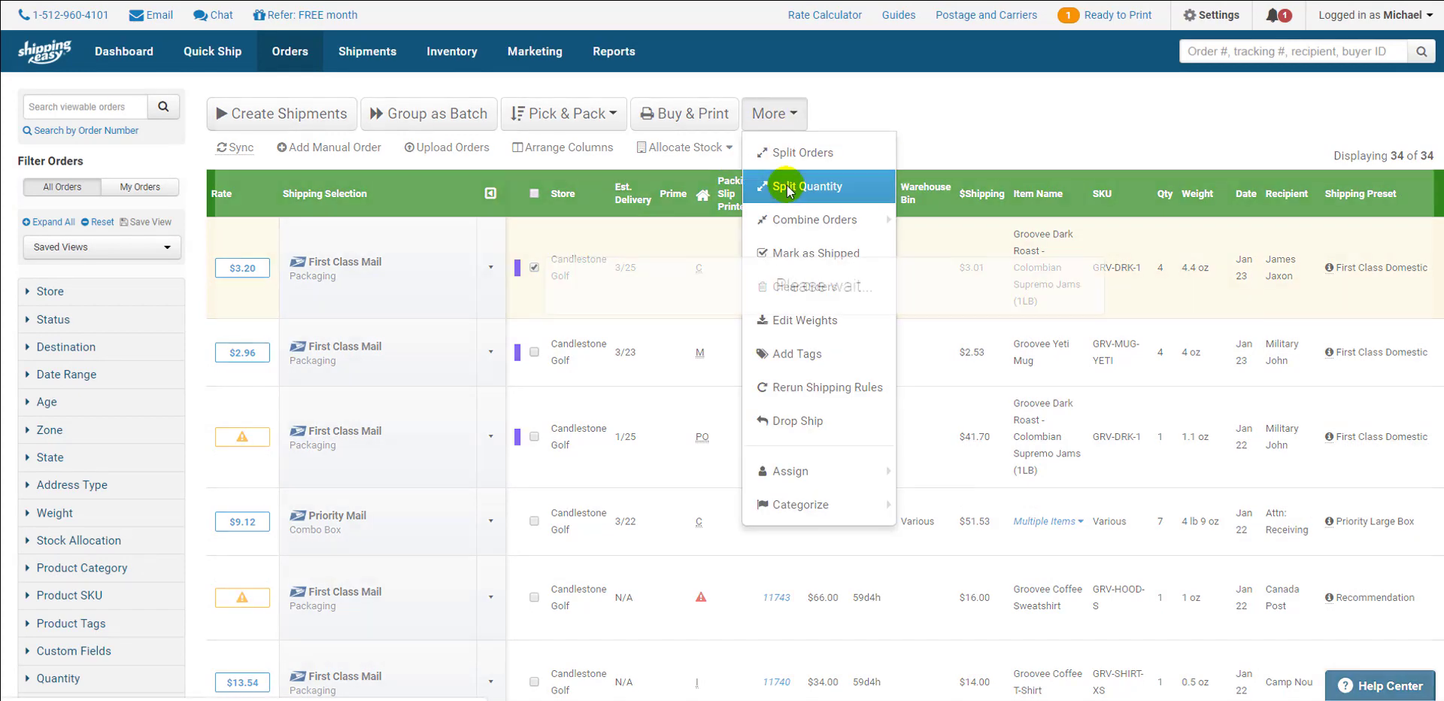
left_click(809, 186)
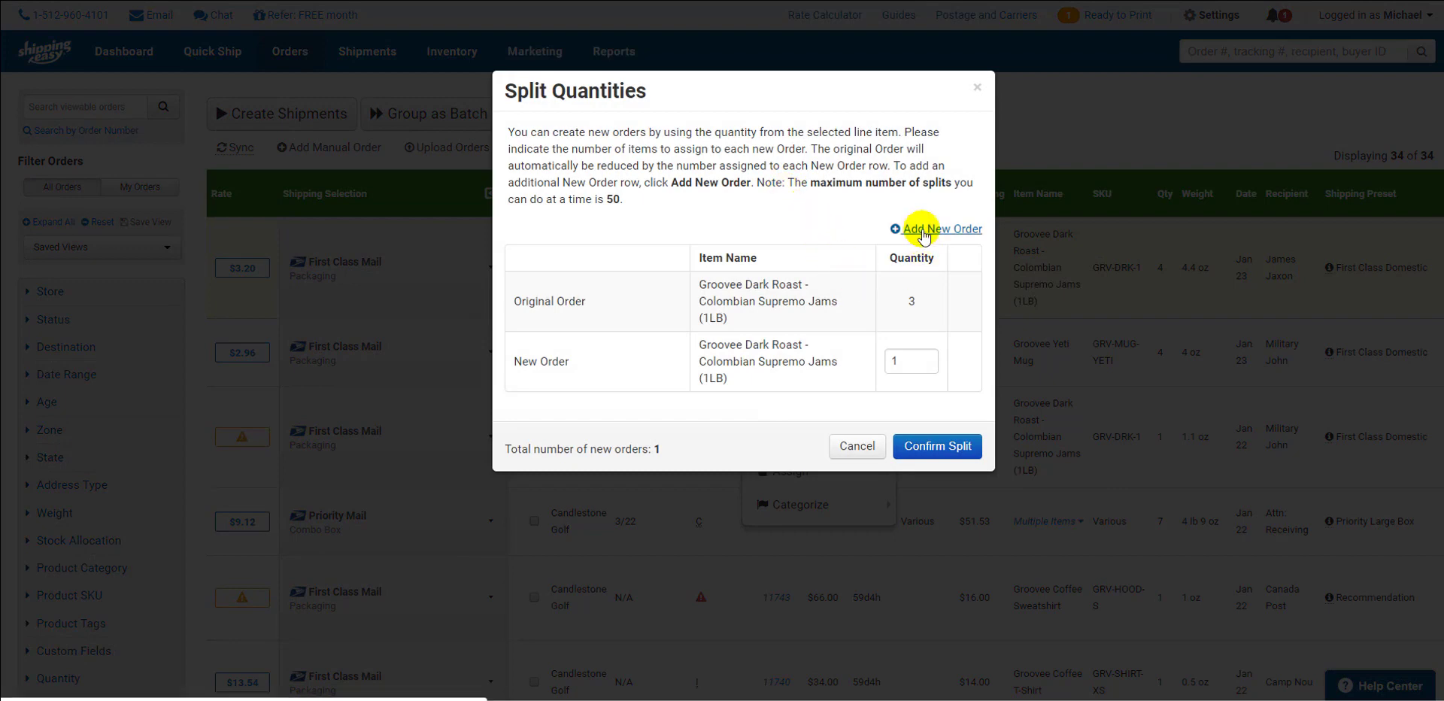
left_click(929, 228)
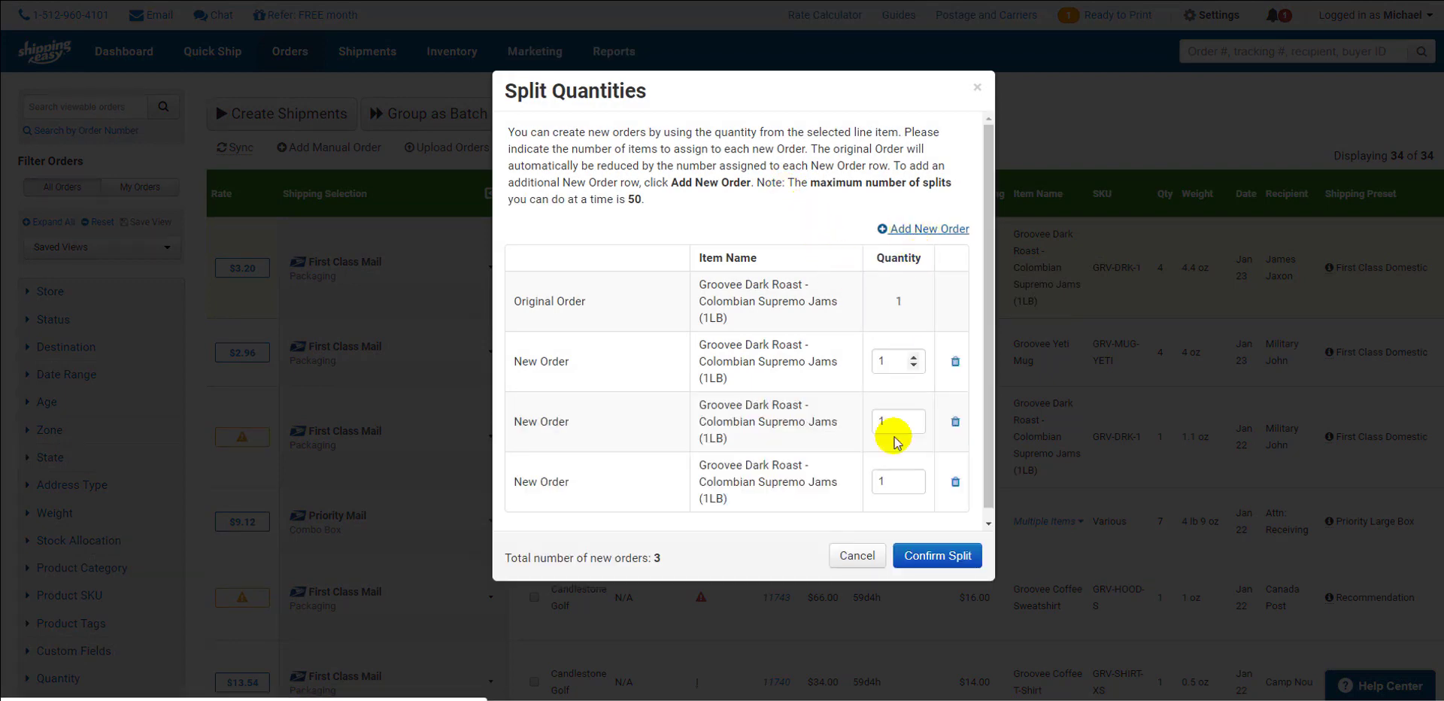
left_click(937, 555)
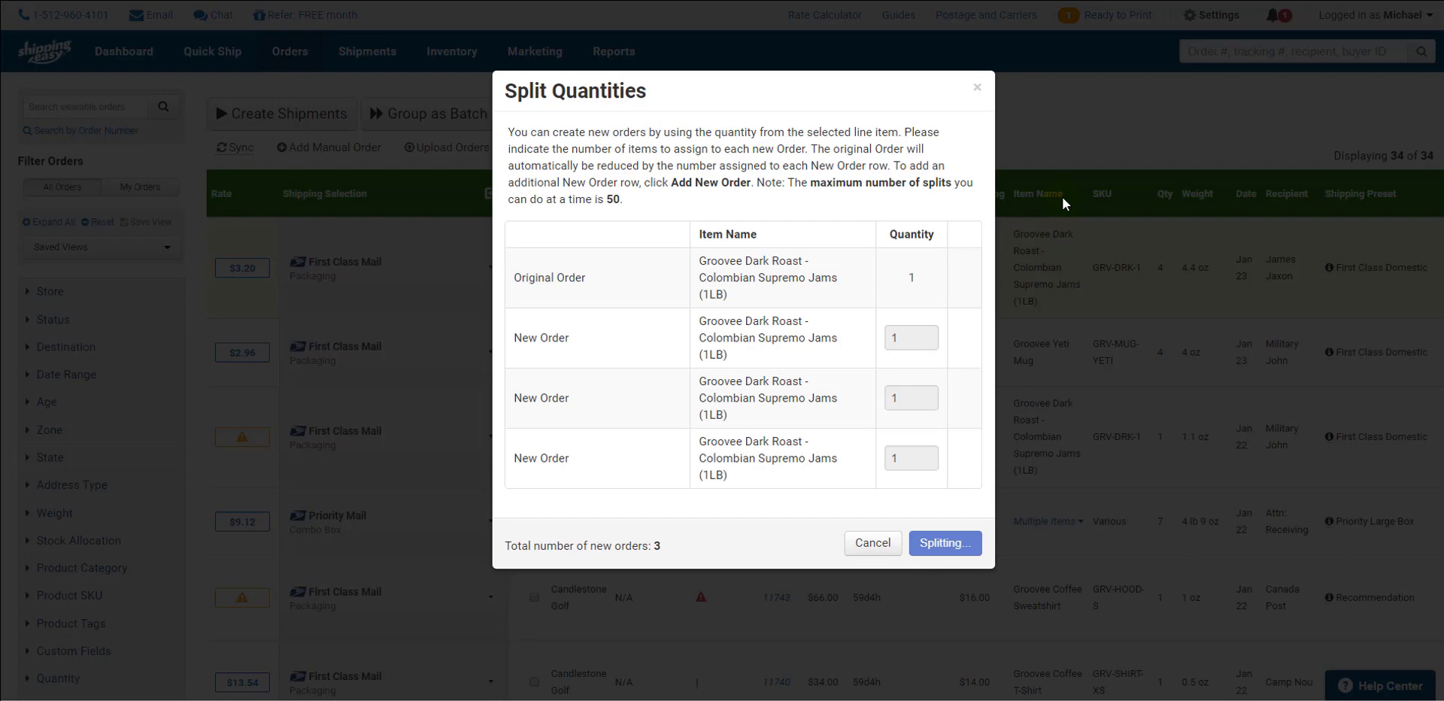
mouse_move(1065, 199)
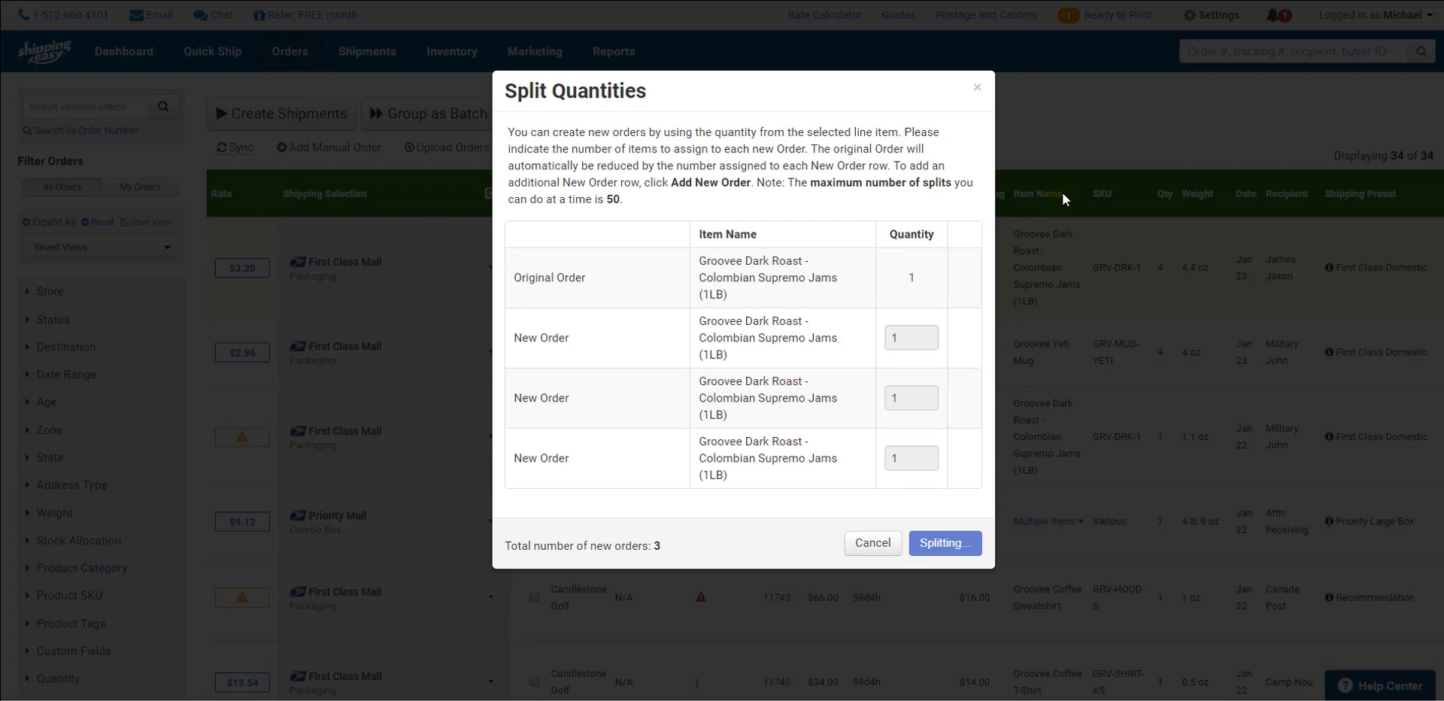
left_click(945, 543)
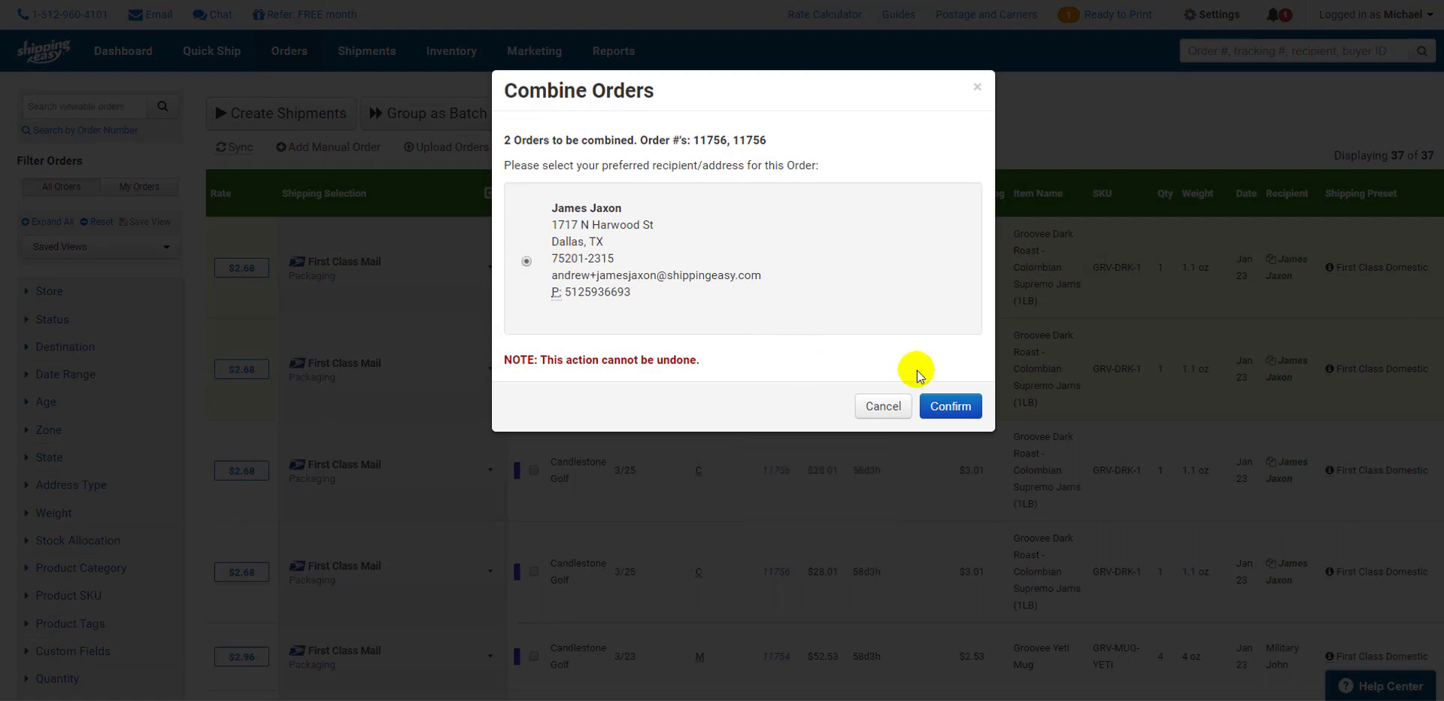
left_click(951, 406)
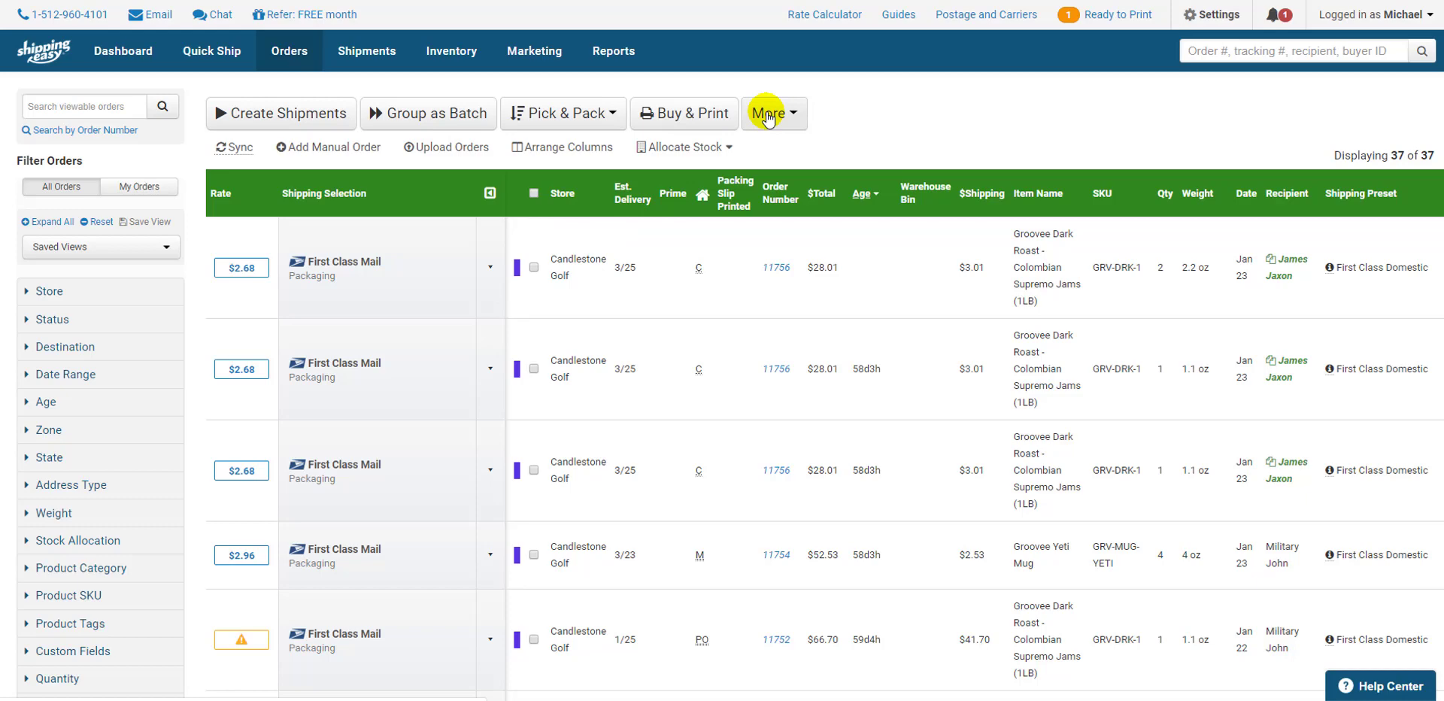
Step: Combine all orders with the same recipient, merging five orders into two
left_click(770, 113)
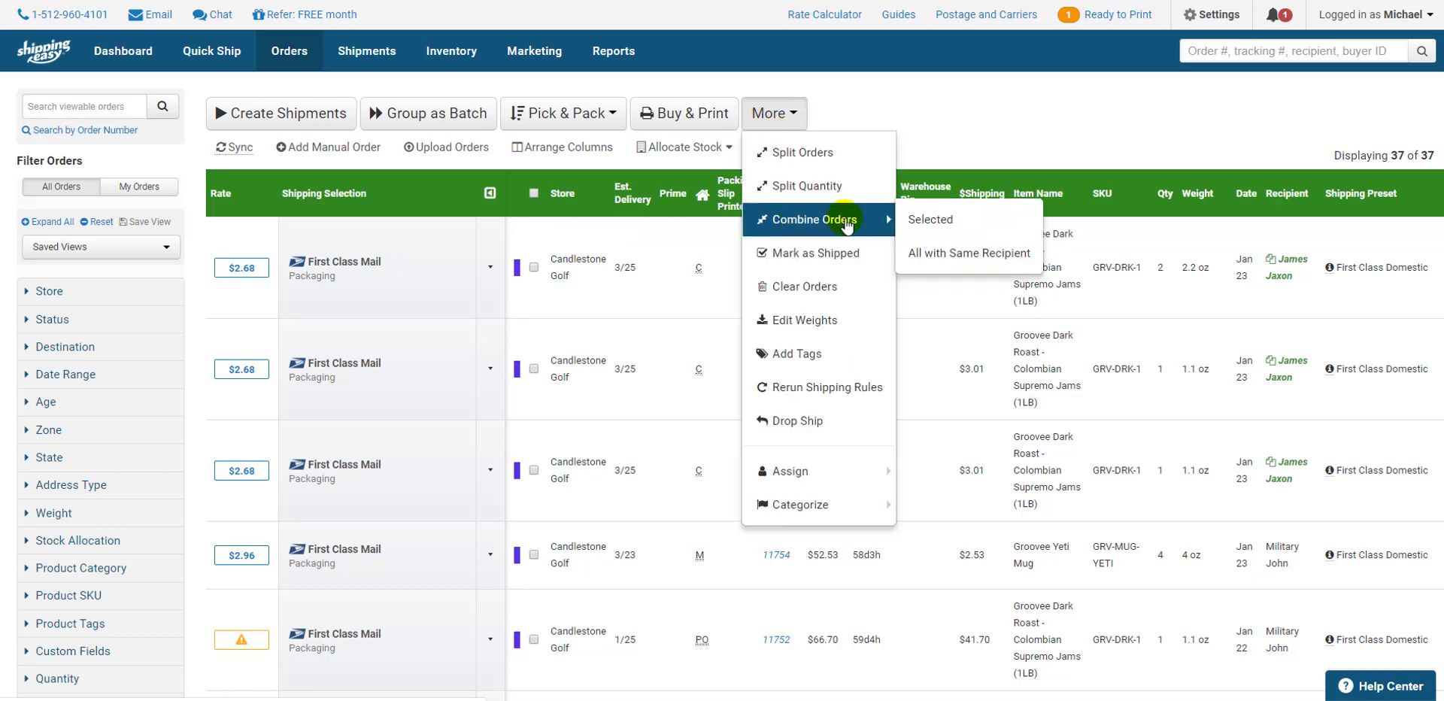
mouse_move(960, 253)
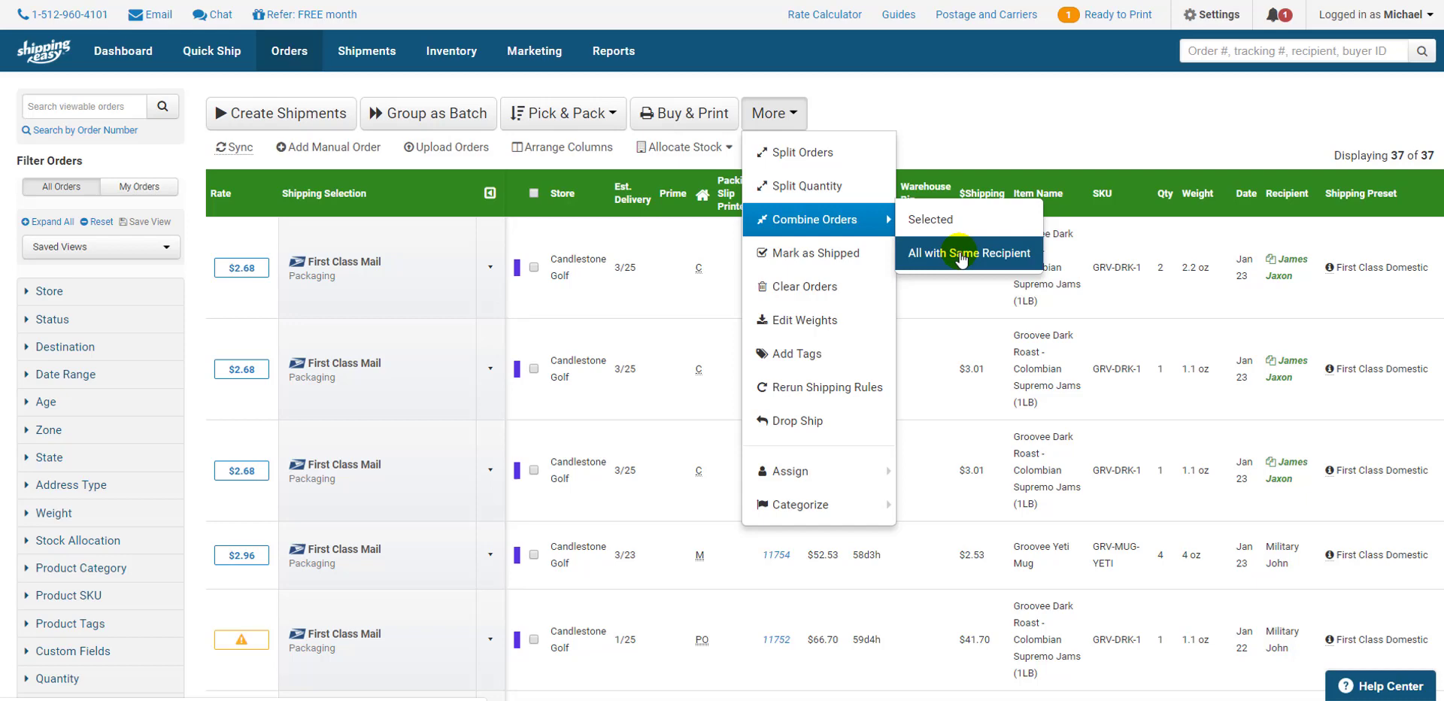
left_click(969, 253)
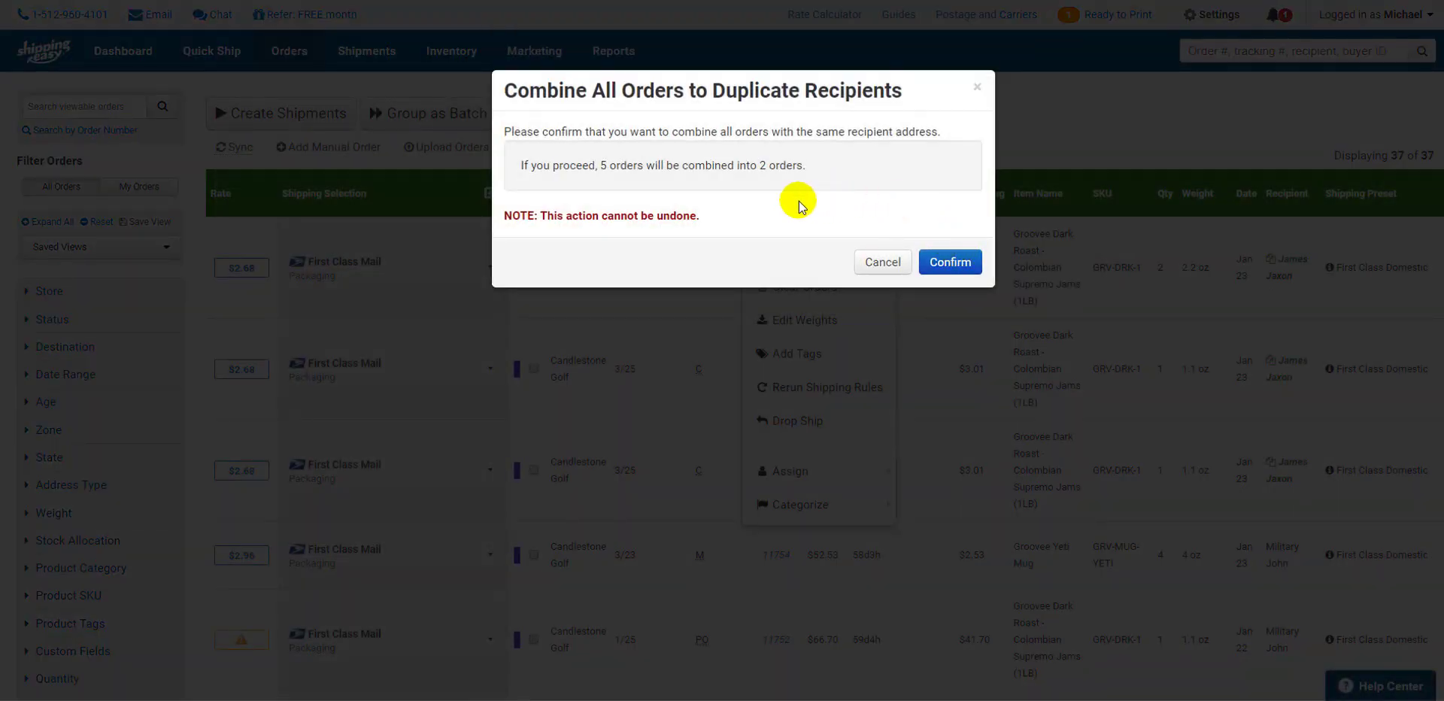
mouse_move(929, 262)
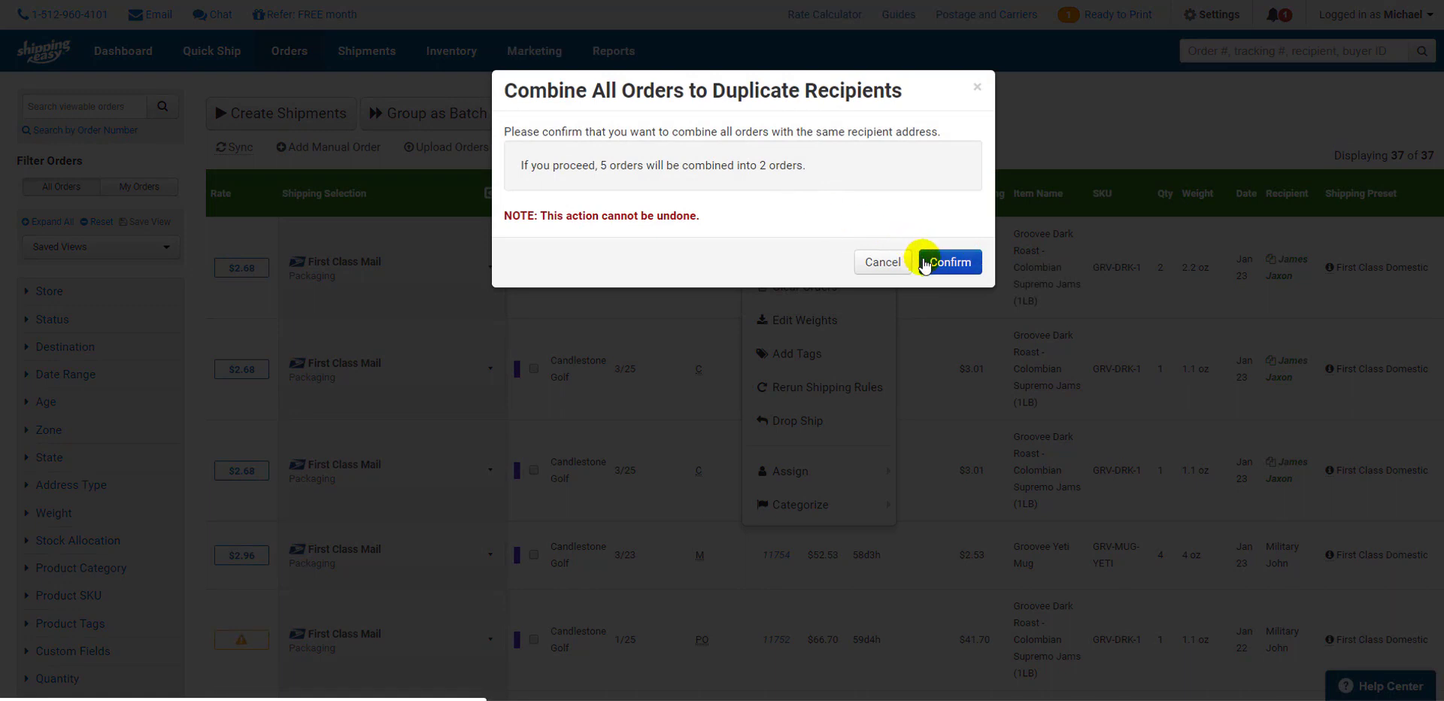
left_click(952, 262)
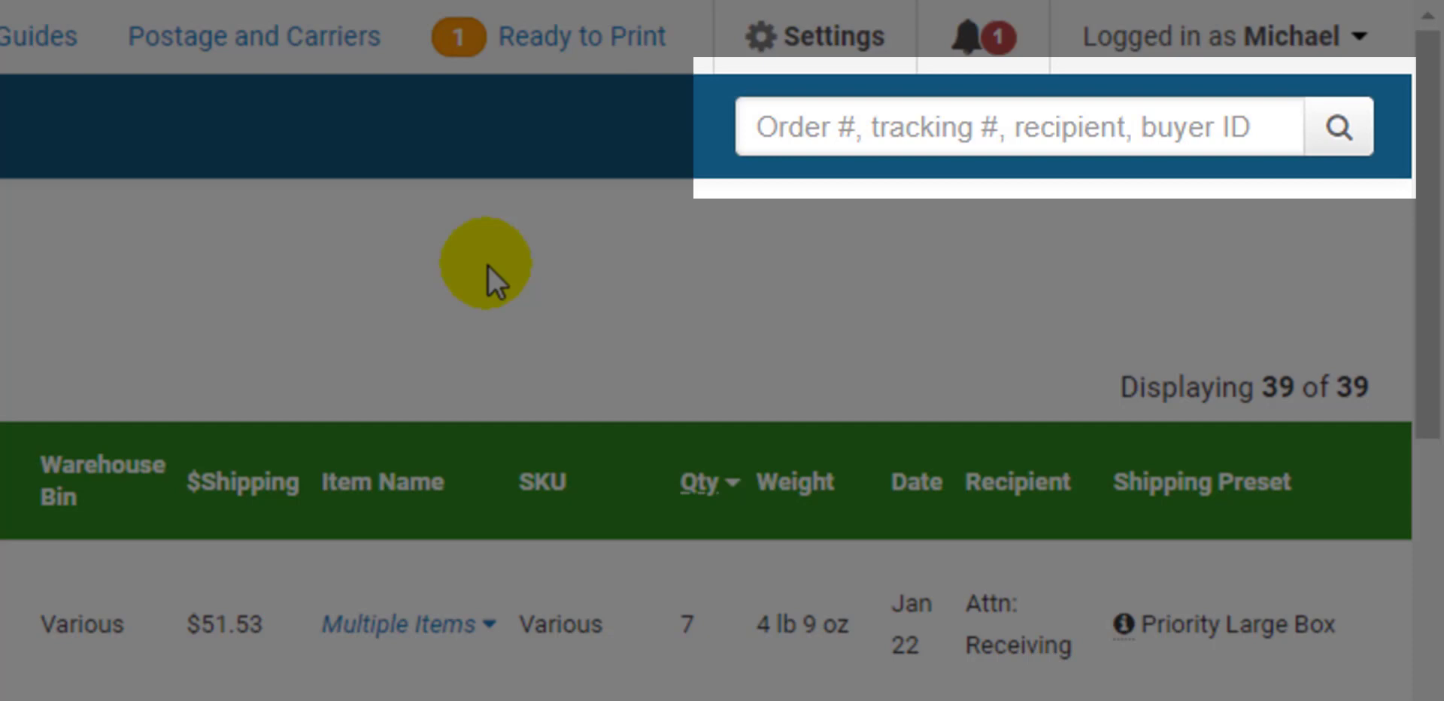
Step: Run a global search for order number 11411
type("11411")
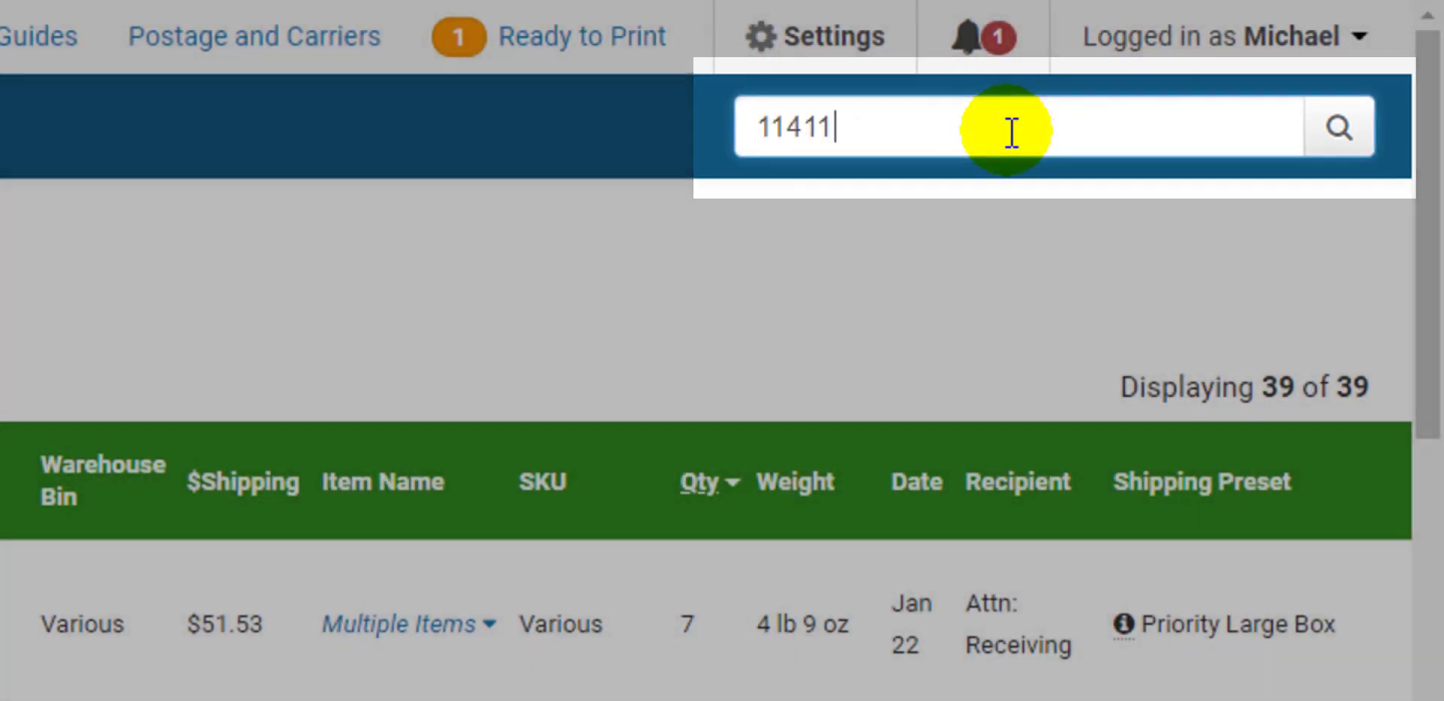
key("Enter")
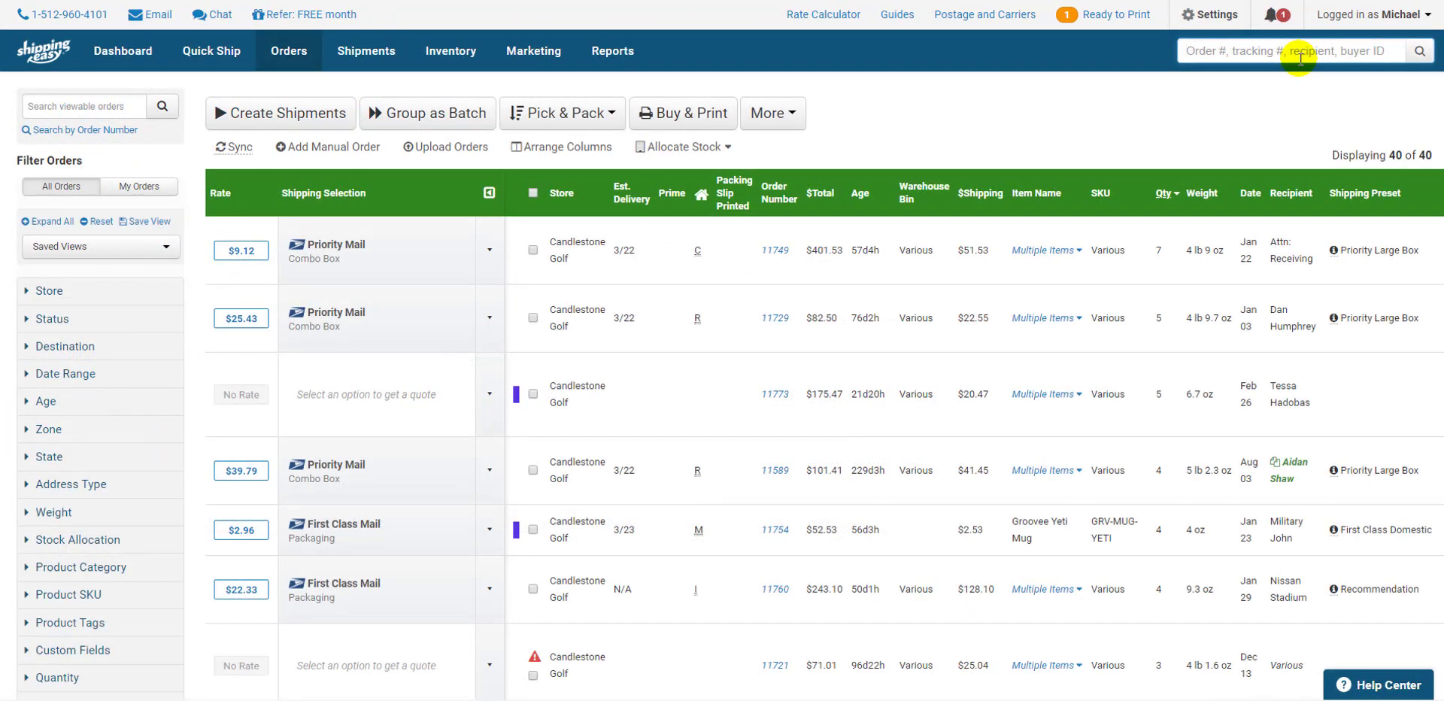
mouse_move(1263, 80)
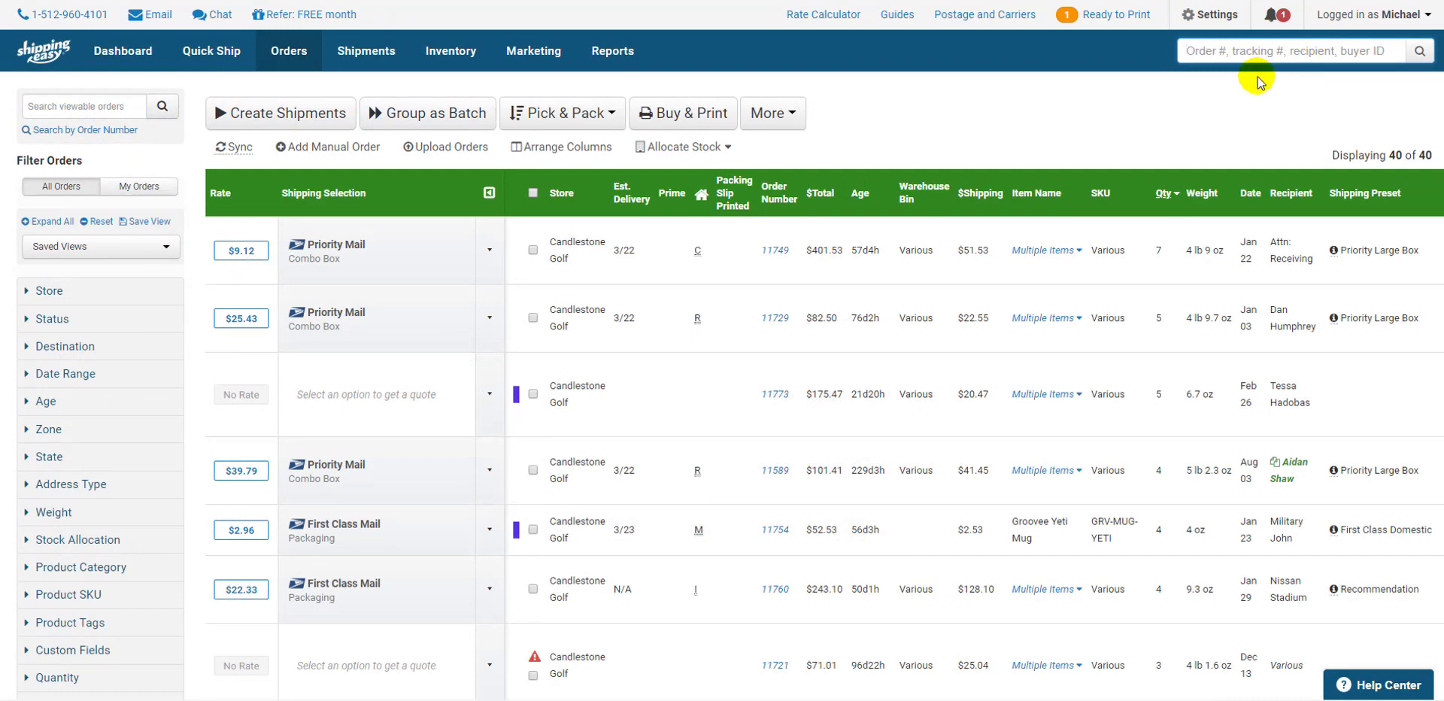
mouse_move(1303, 420)
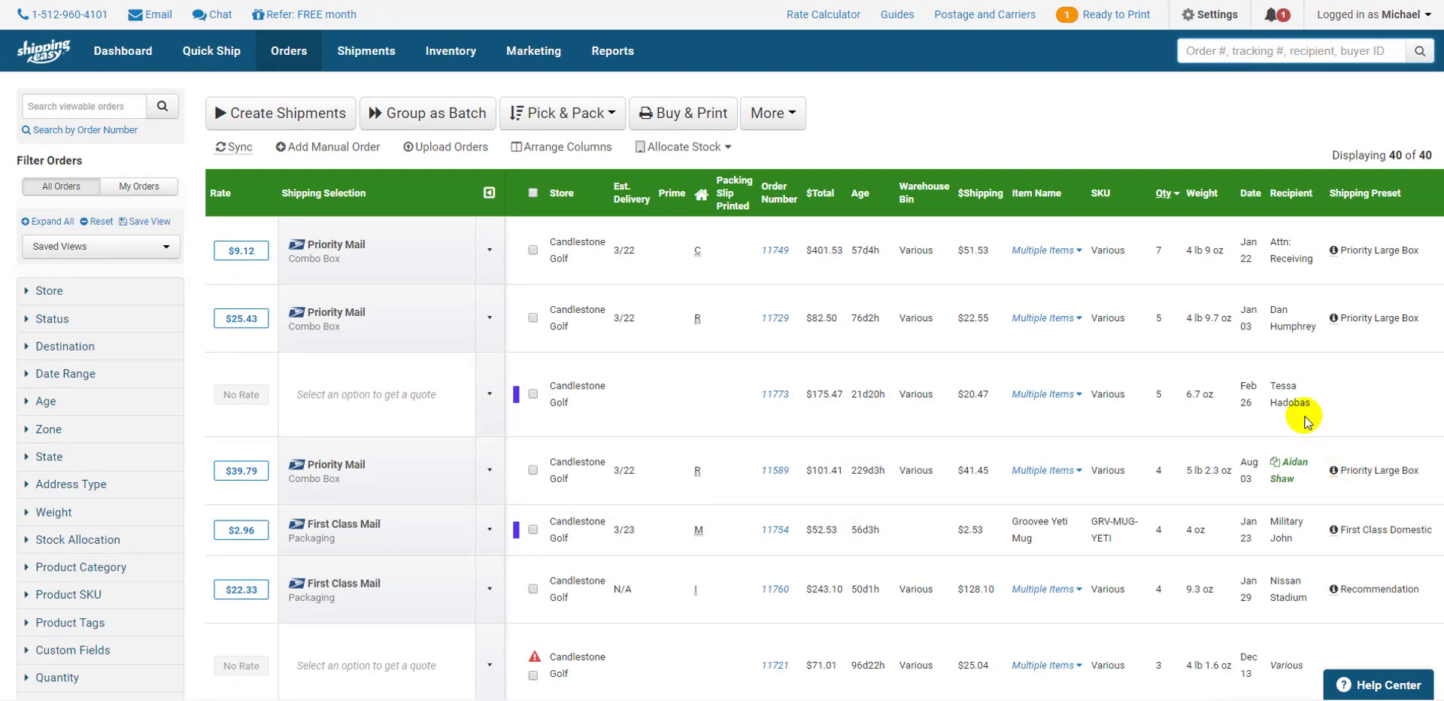
mouse_move(884, 19)
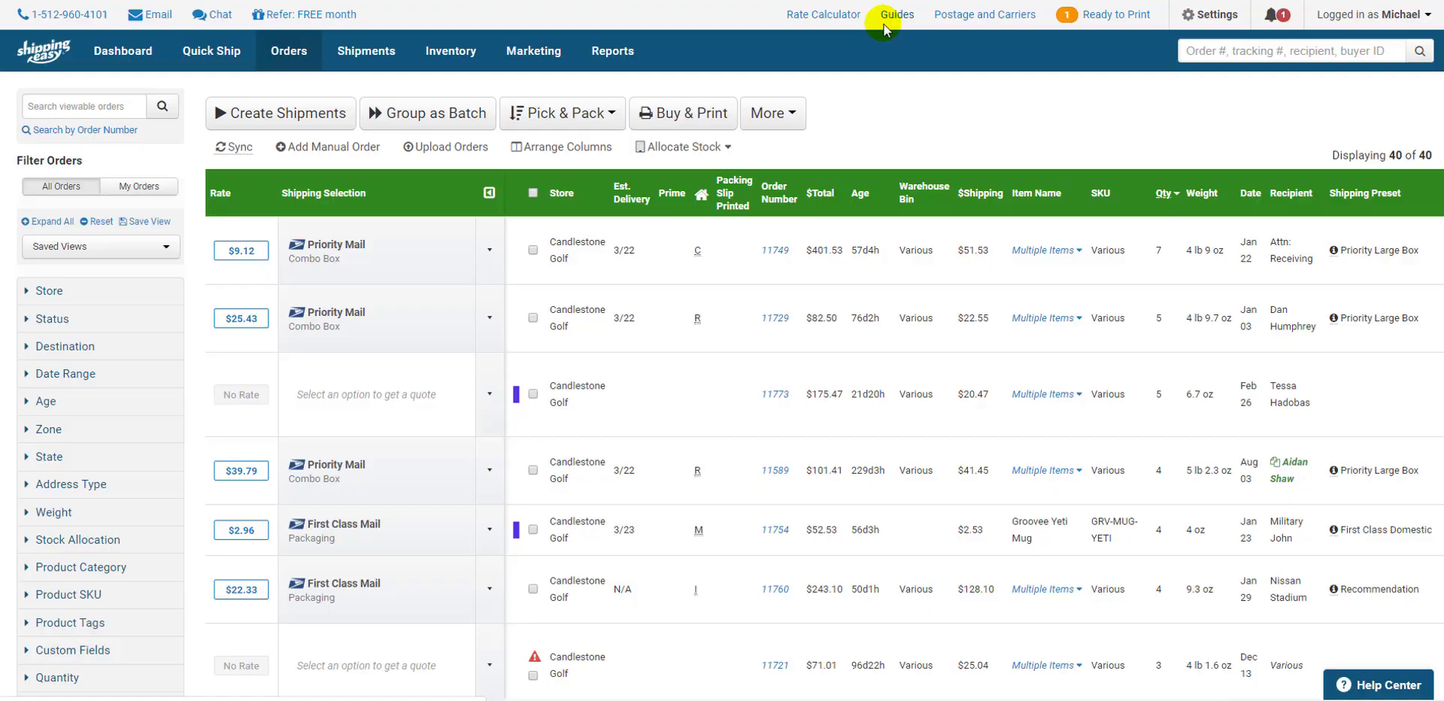
Step: Navigate Guides > Basic Shipping Setup > Orders Page in the Help Center
left_click(895, 14)
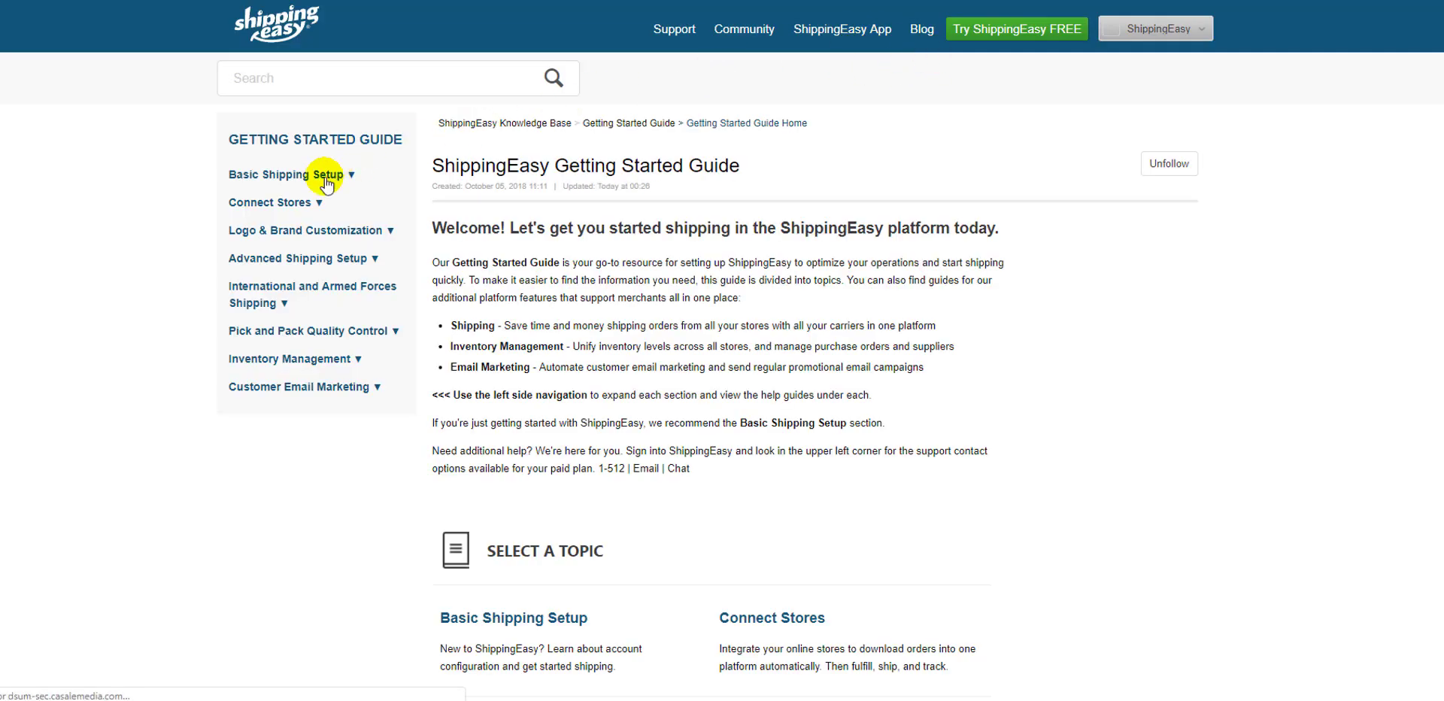
left_click(300, 175)
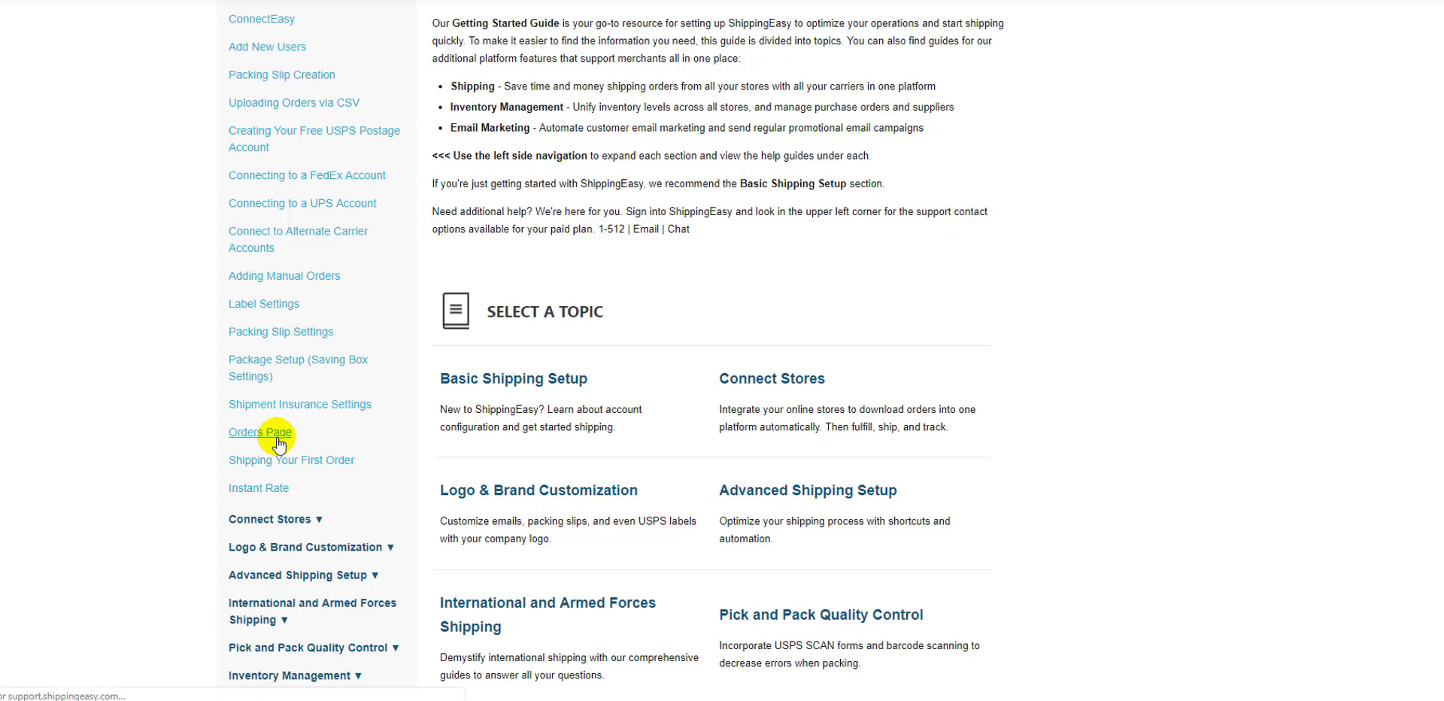
left_click(260, 433)
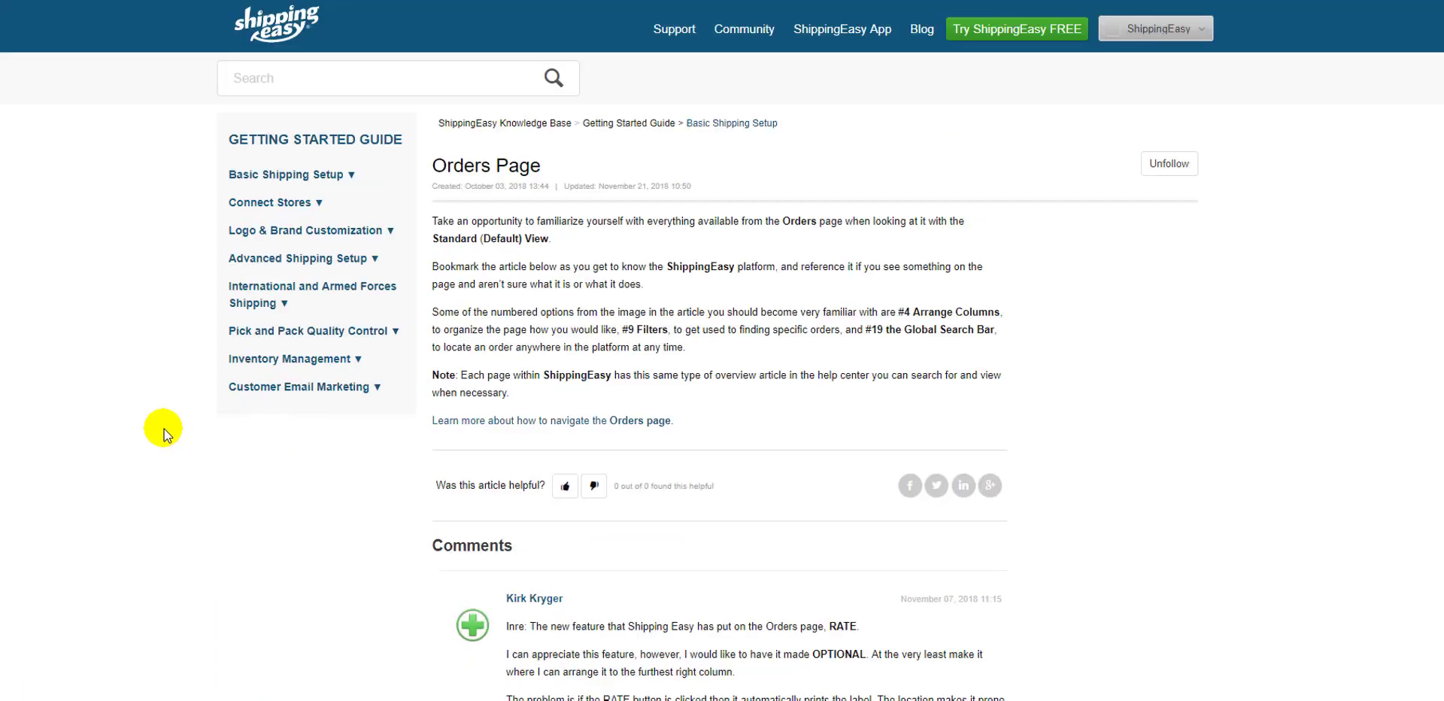